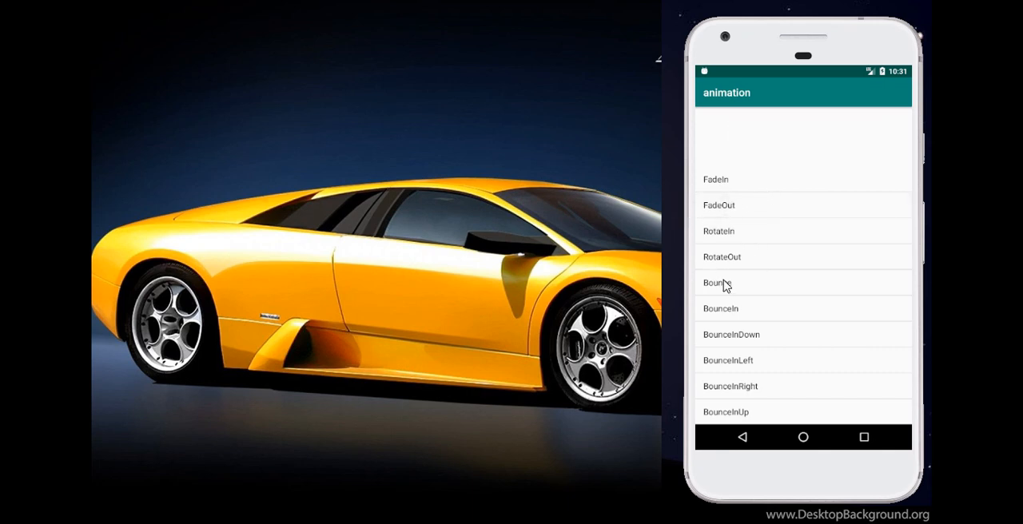
Step: Tap Bounce, BounceInDown and another bounce item to animate the Hello World text in the emulator
click(716, 282)
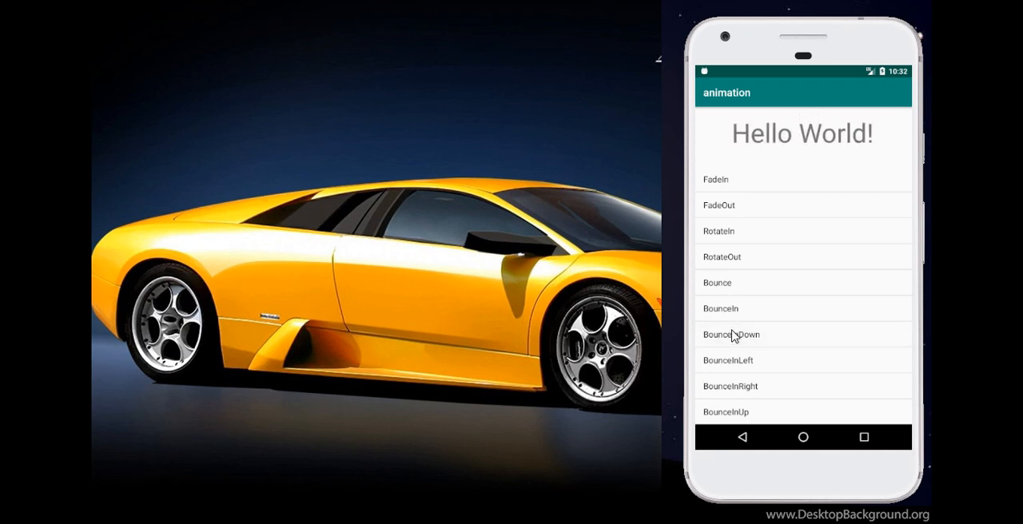
click(723, 256)
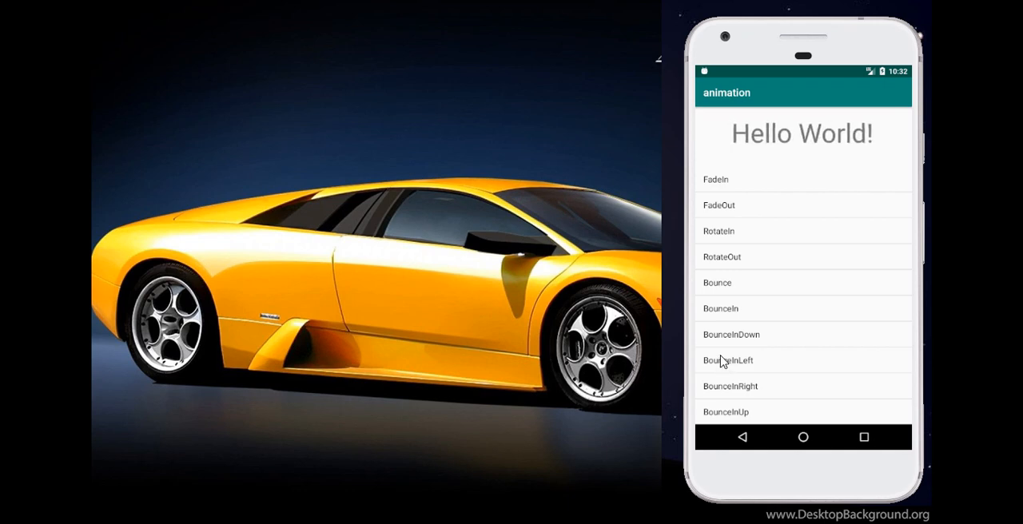
mouse_move(729, 342)
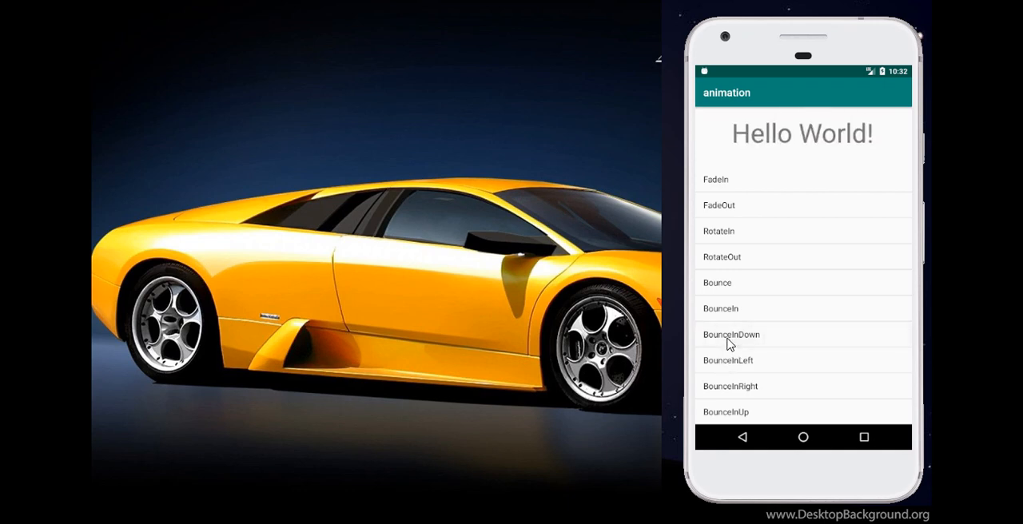
click(732, 334)
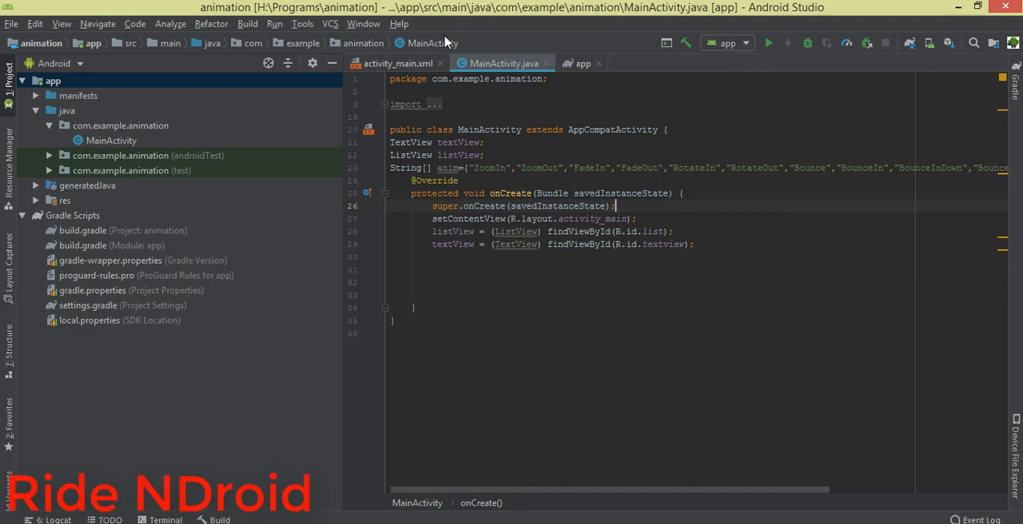
click(397, 64)
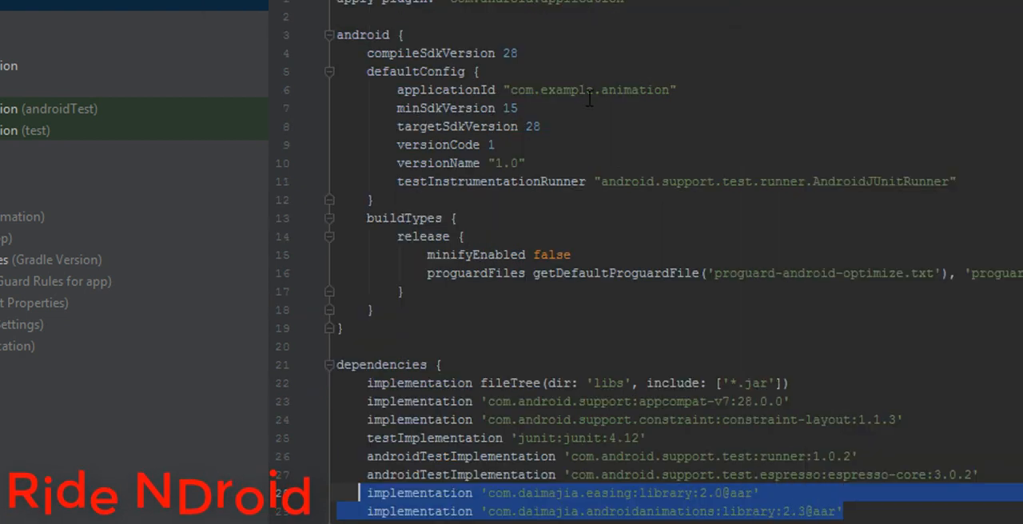
click(640, 403)
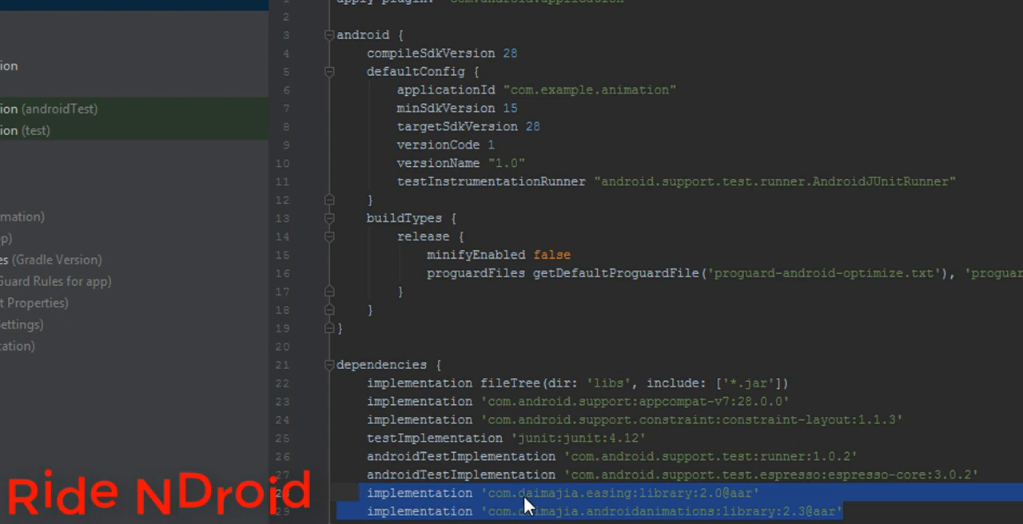
mouse_move(595, 517)
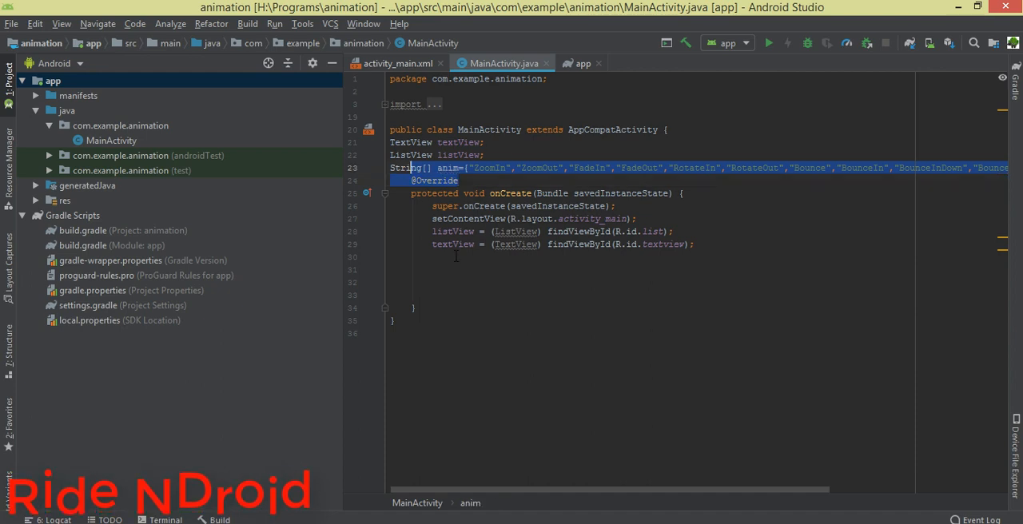
Step: Declare ArrayAdapter<String> arrayAdapter = new ArrayAdapter<> on a new line after the view lookups
click(478, 255)
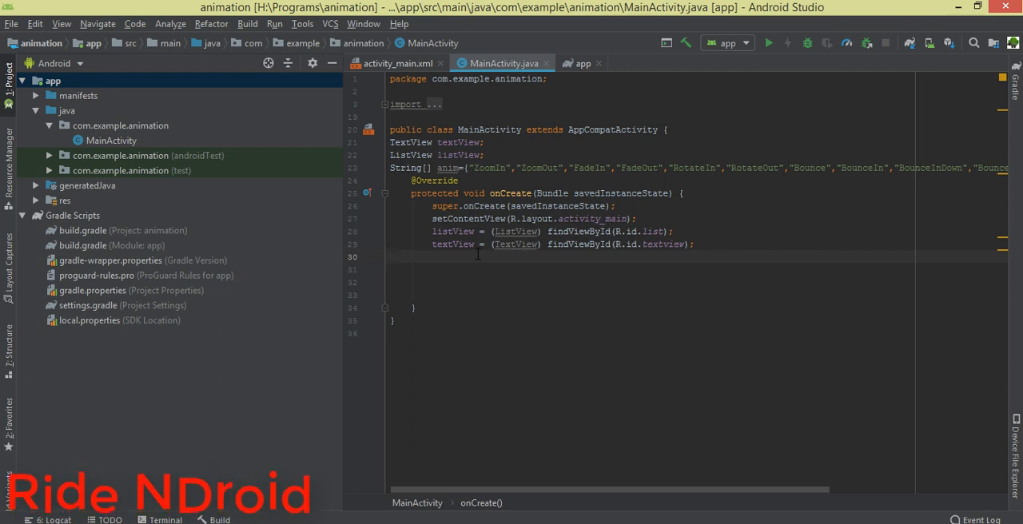
text(Ad)
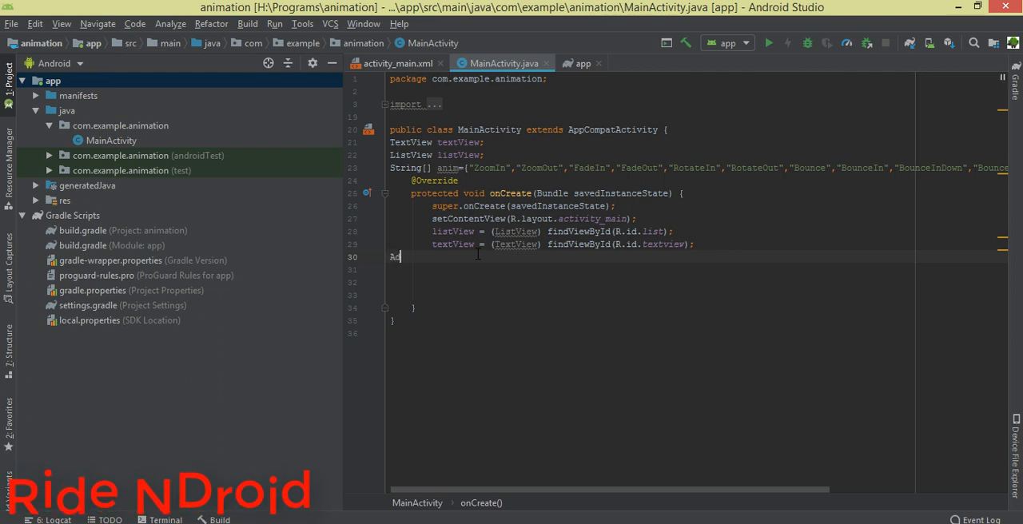
key(BackSpace)
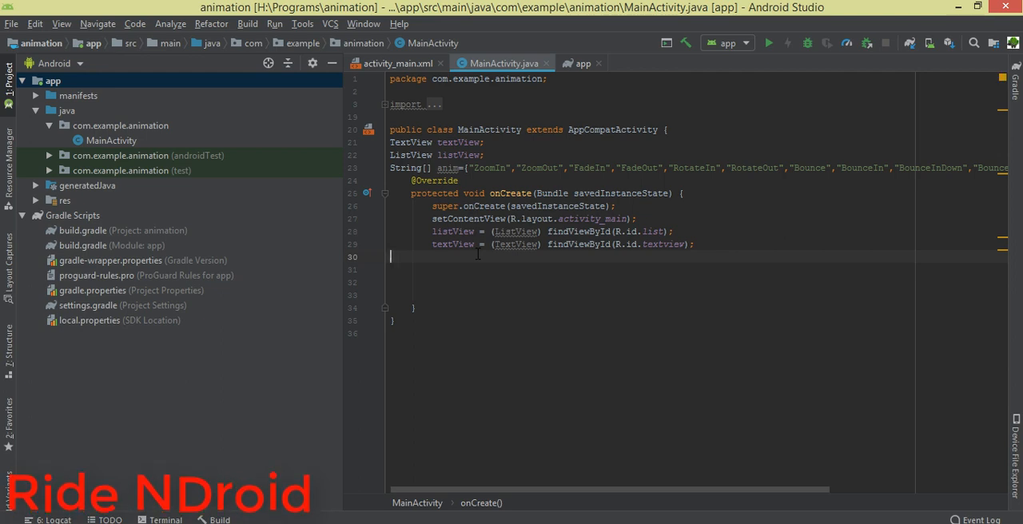
text(a)
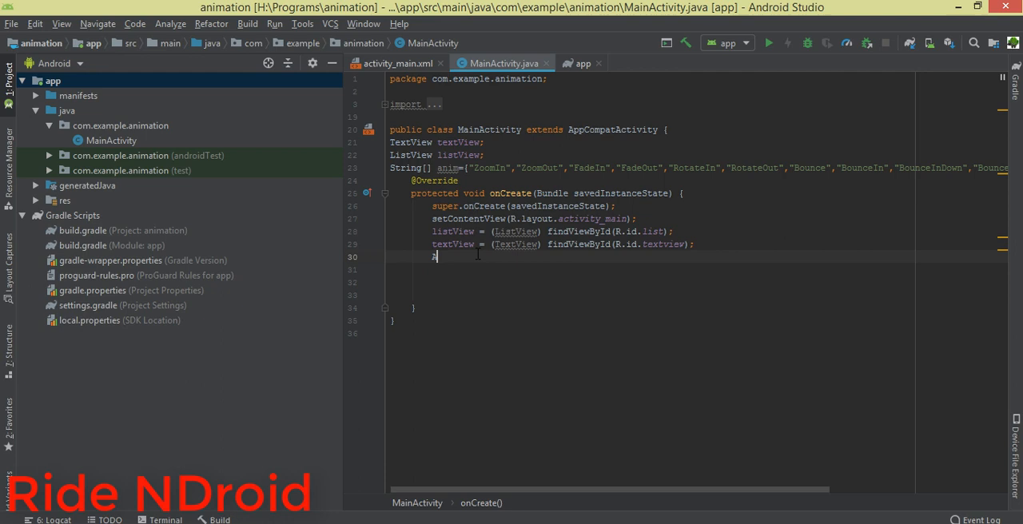
text(ArrayAdapter)
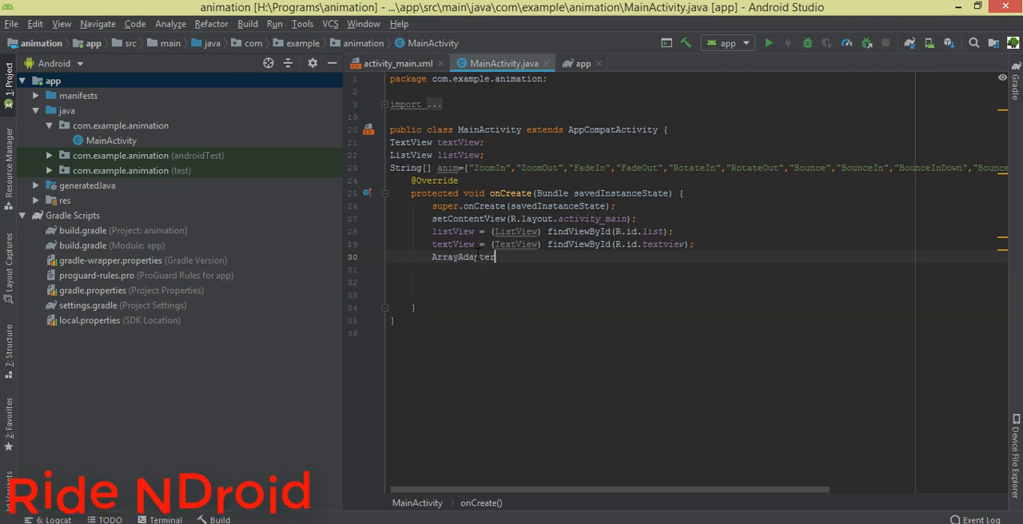
text(<)
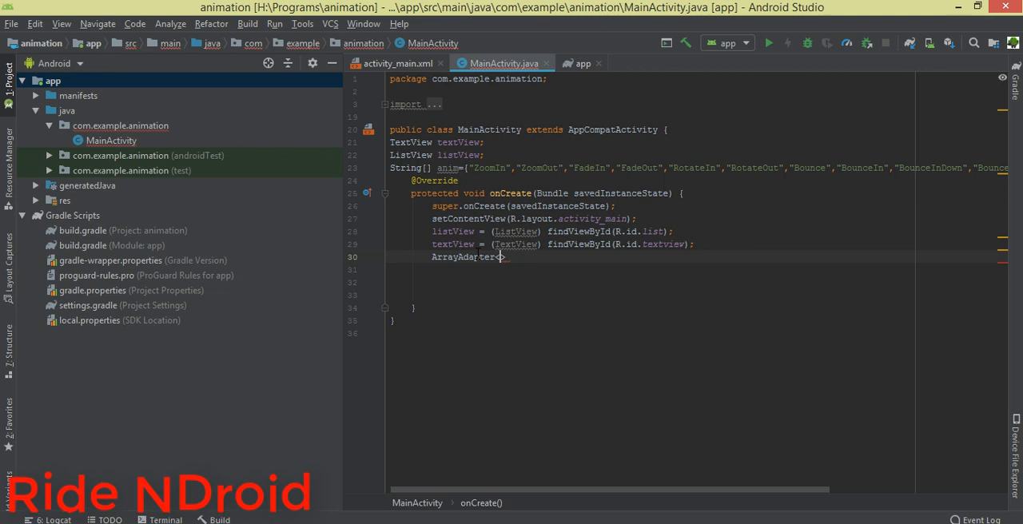
text(<String)
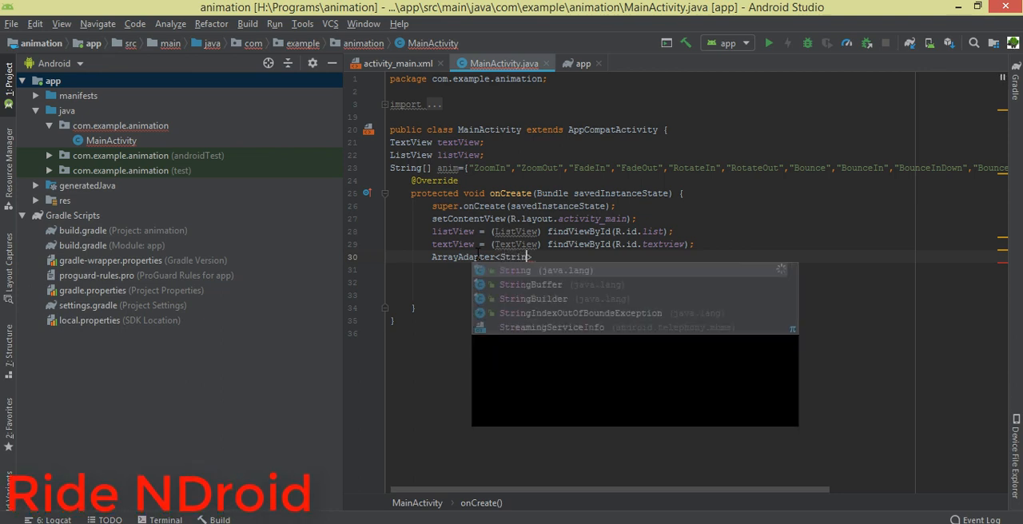
key(Escape)
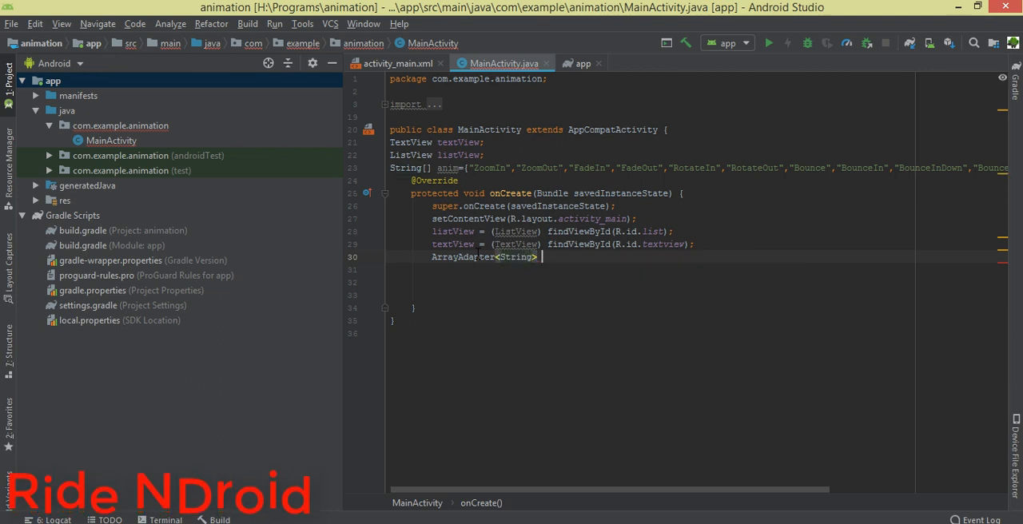
text(arrayAdapter=)
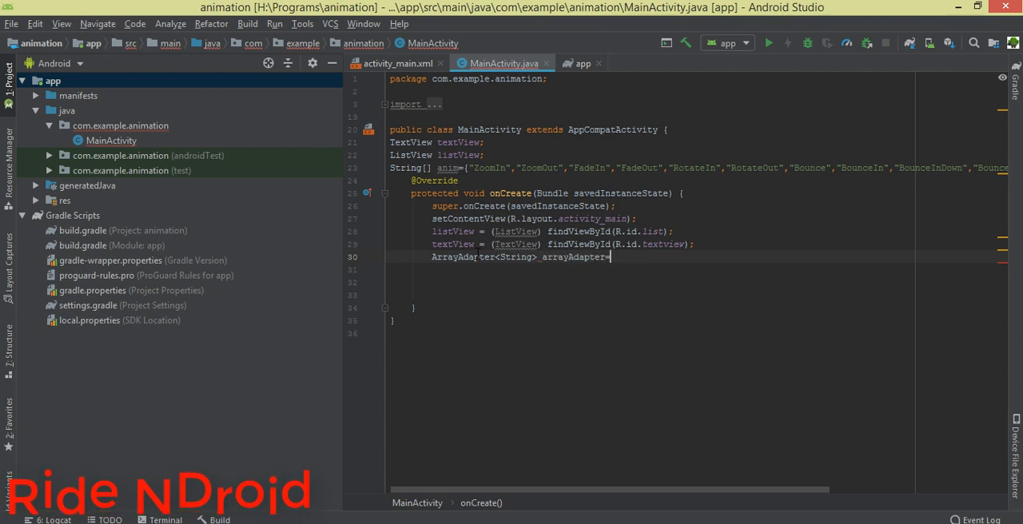
text(=new ArrayAdapter<>()
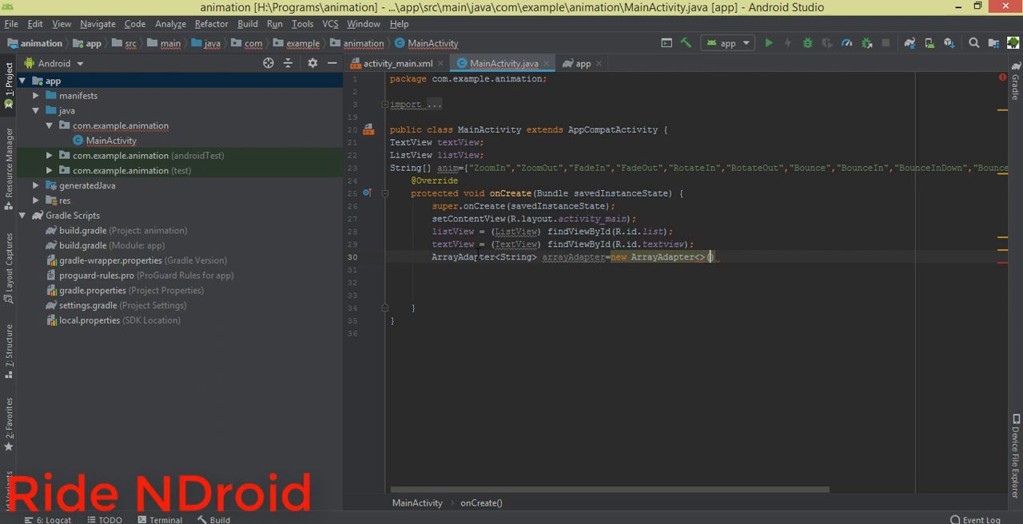
Step: Pass this, android.R.layout.simple_list_item_1 and anim to the adapter, then begin listView.setAdapter
text(this,andro)
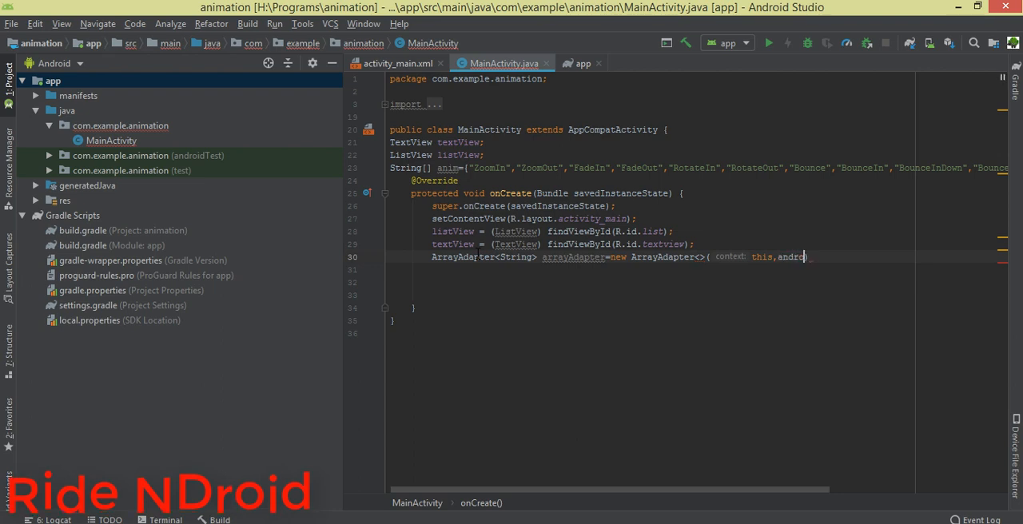
text(.)
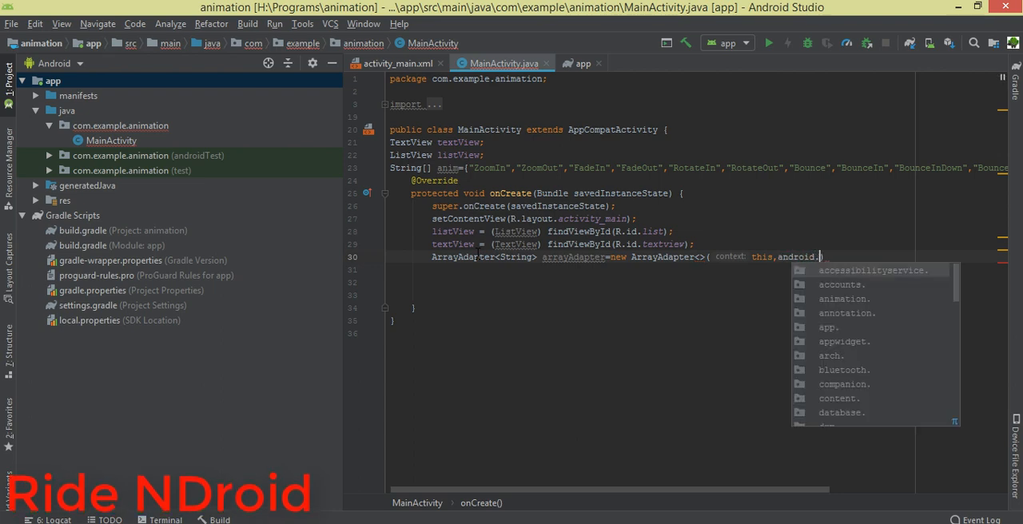
text(R)
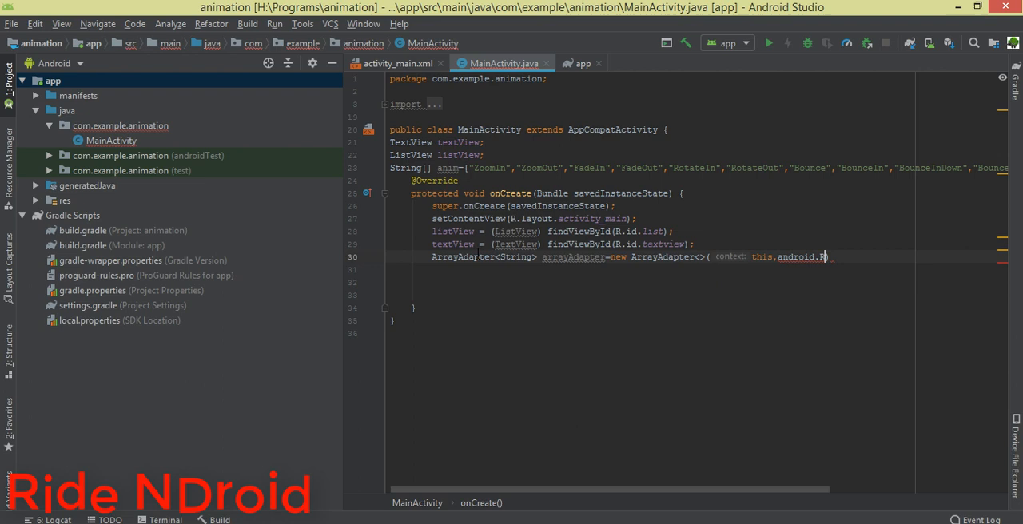
text(.layout)
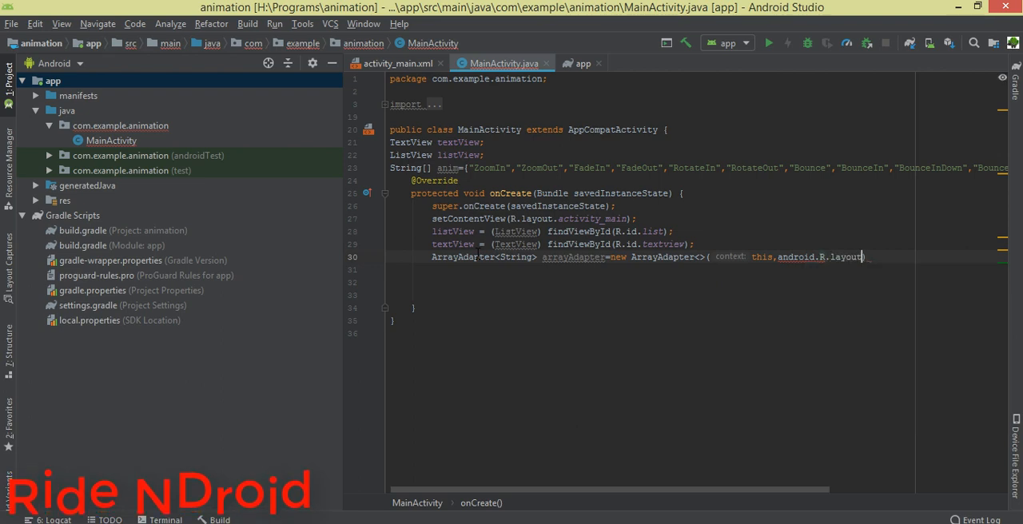
text(.simple_list_item_1,)
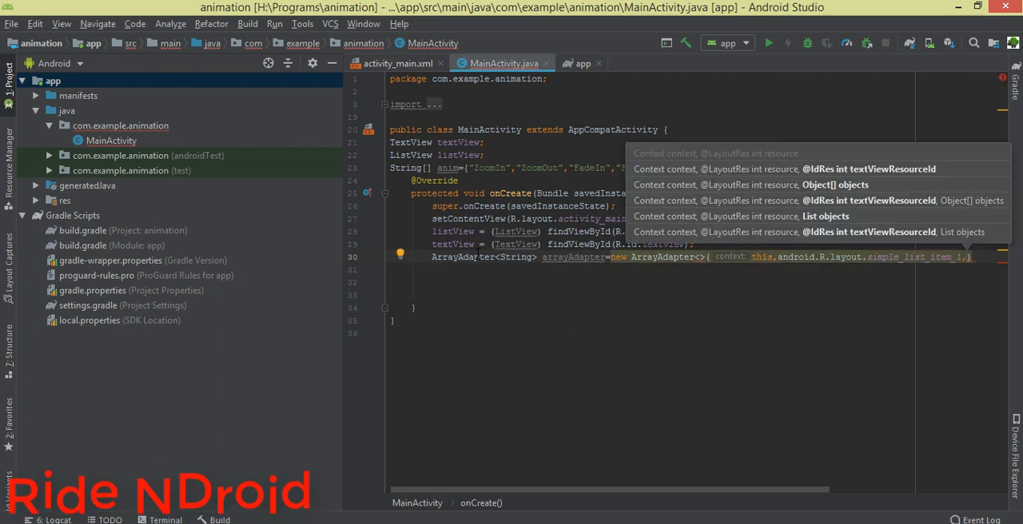
text(anim)
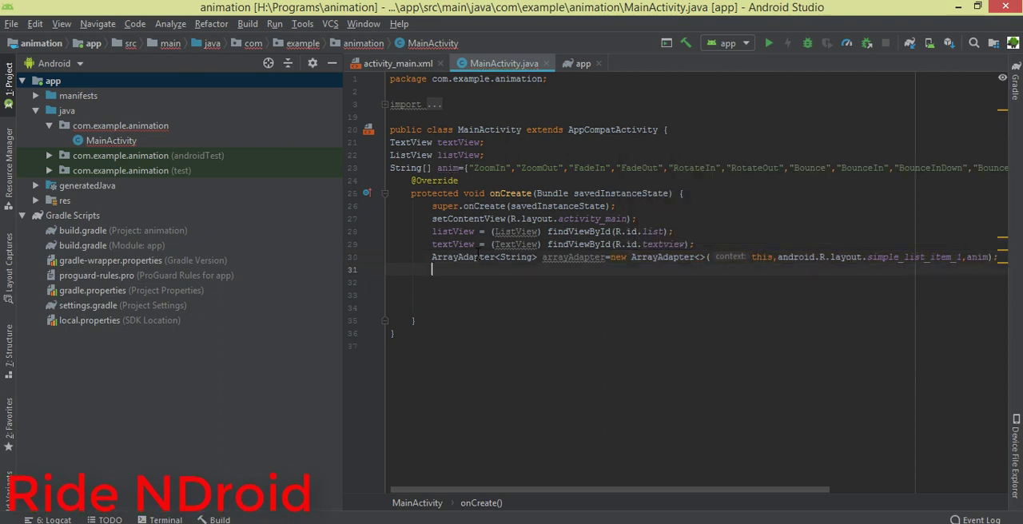
text(listView.setAdapter();)
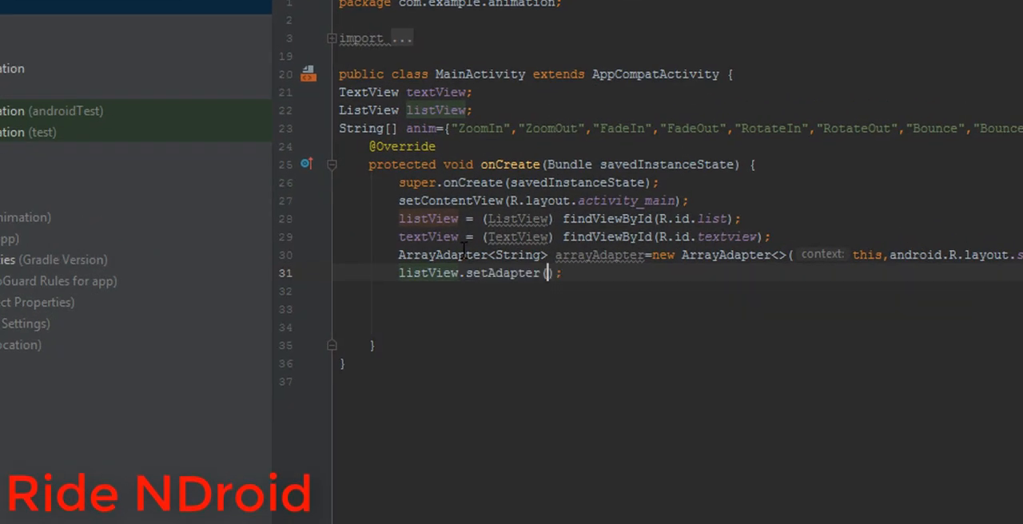
Step: Complete listView.setAdapter(arrayAdapter); and switch to the activity_main.xml layout
text(a)
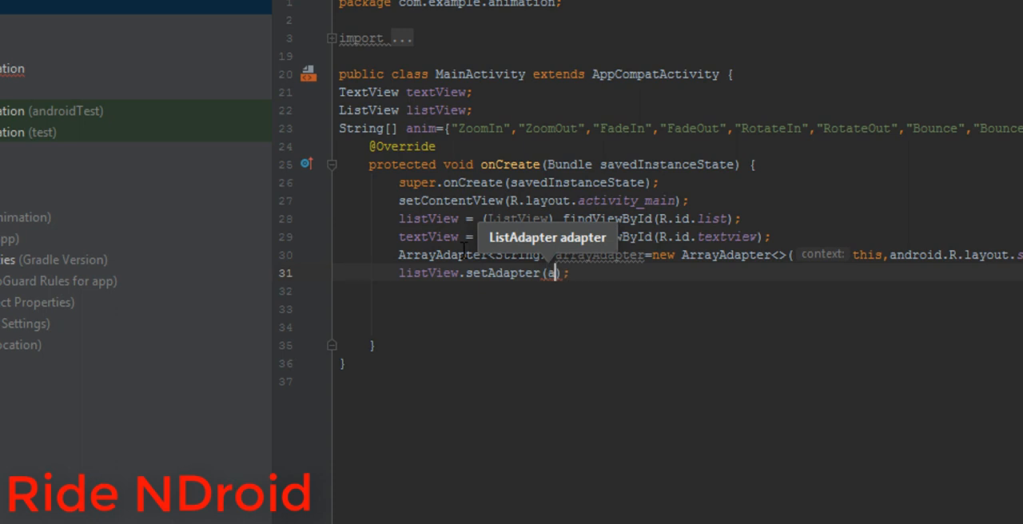
key(Tab)
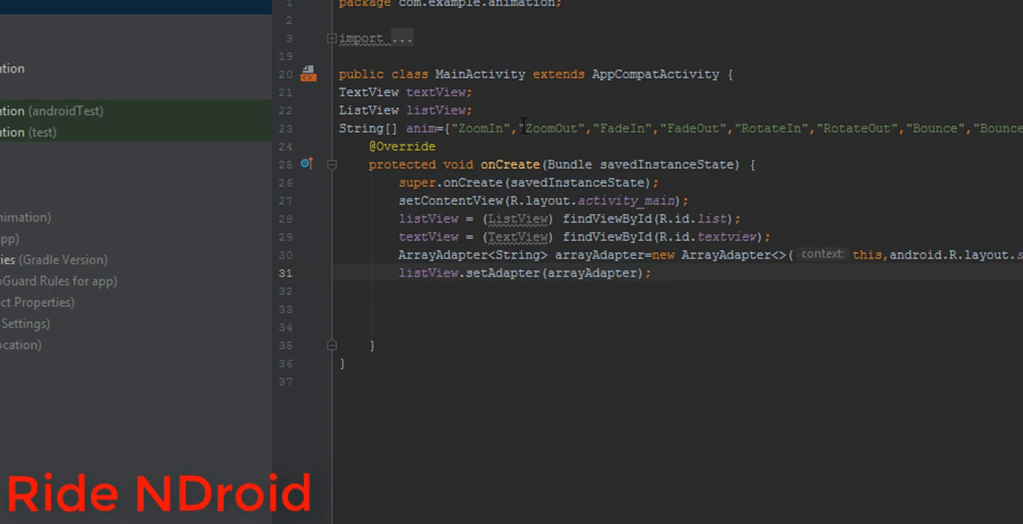
drag(518, 128, 903, 128)
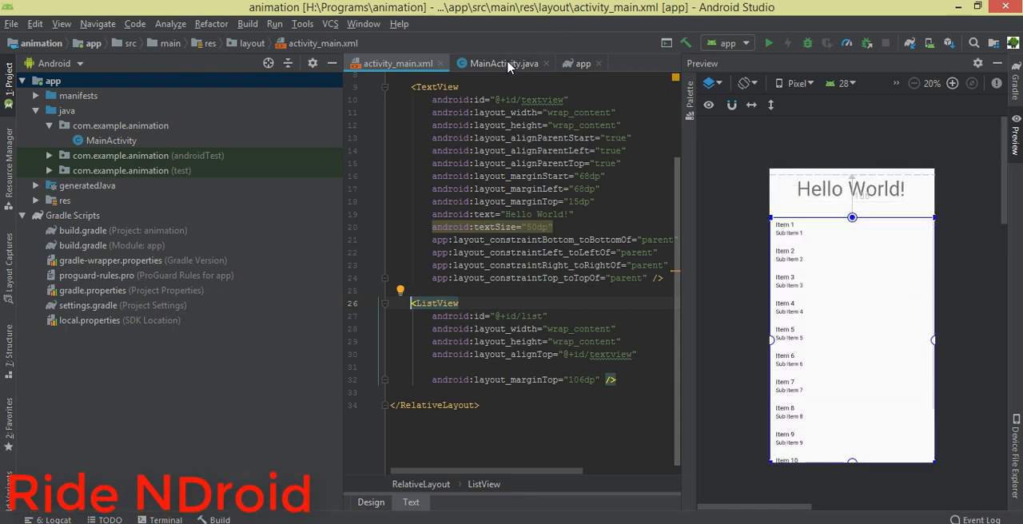
Step: Add listView.setOnItemClickListener with a new AdapterView.OnItemClickListener and its onItemClick stub
click(505, 64)
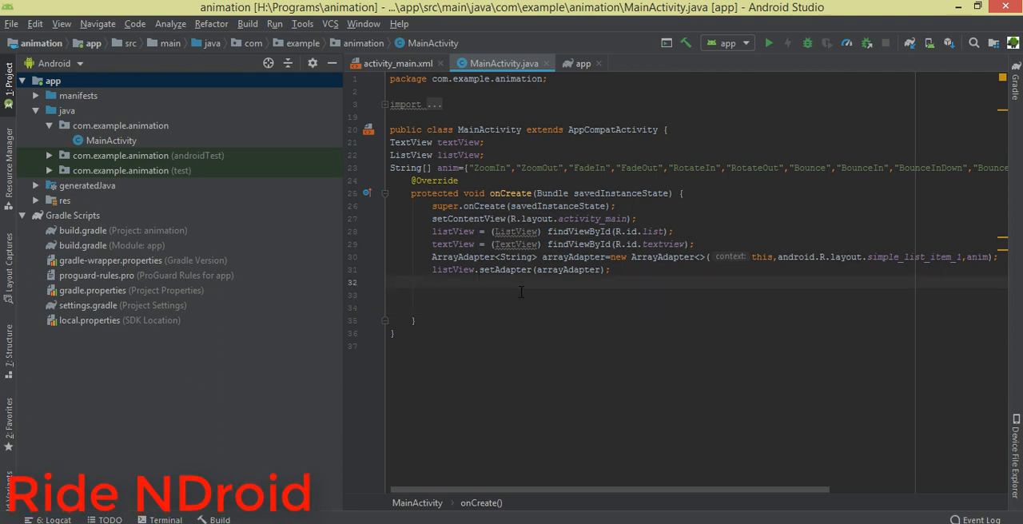
text(list)
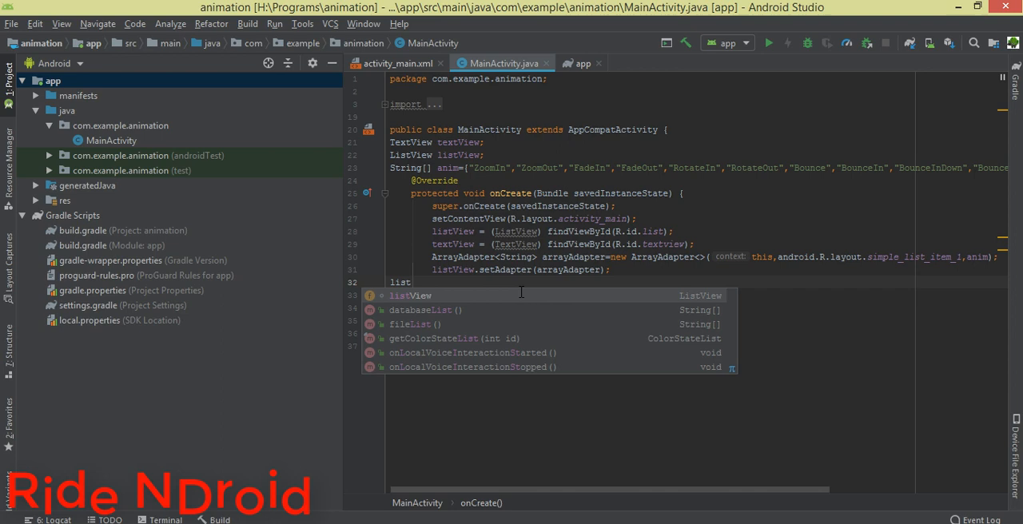
text(.setOnItemClickListener(new);)
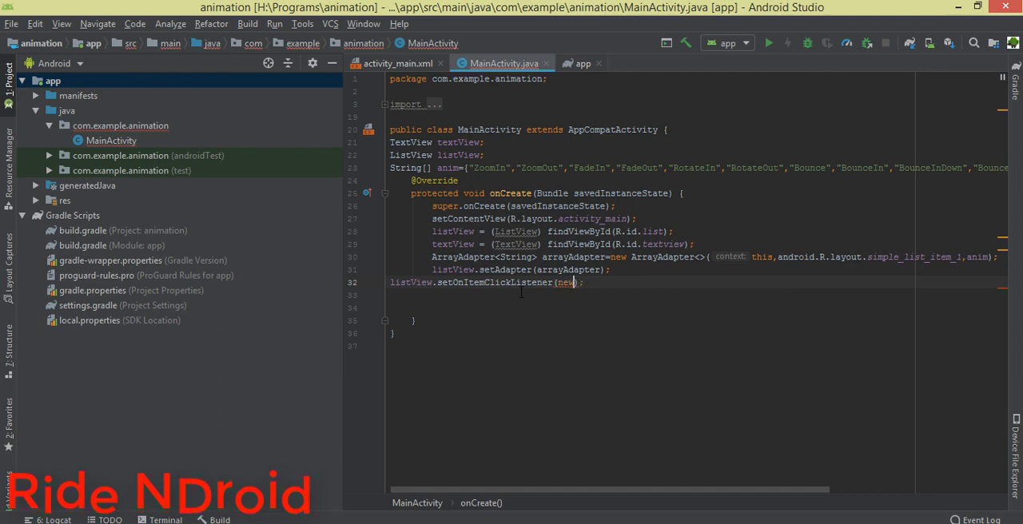
text(A)
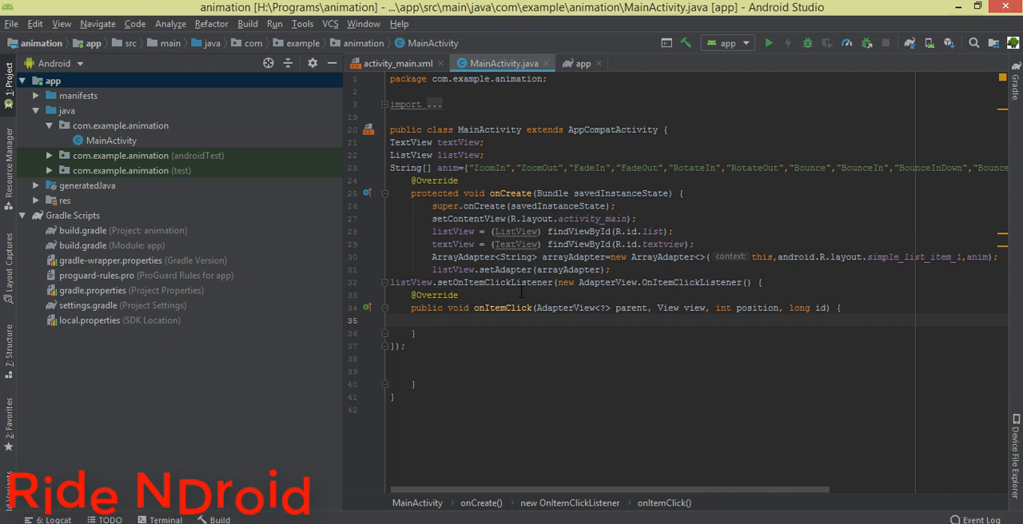
Step: Read the tapped item into String type = listView.getItemAtPosition(position).toString();
text(s)
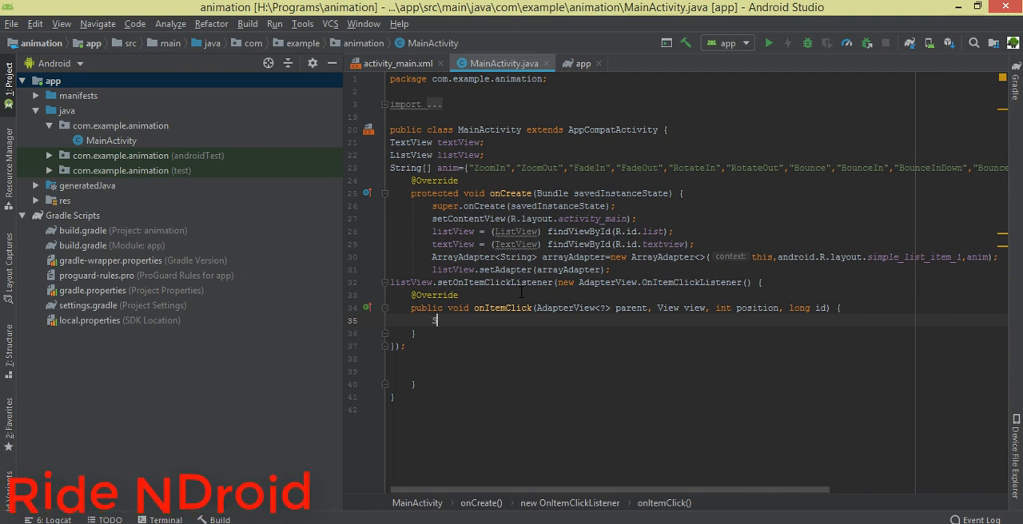
text(tring)
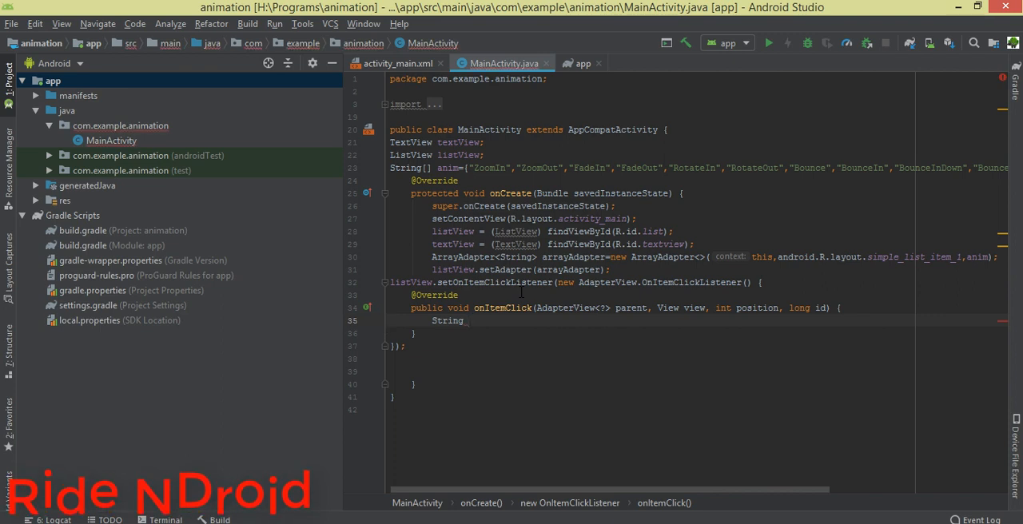
text(type=)
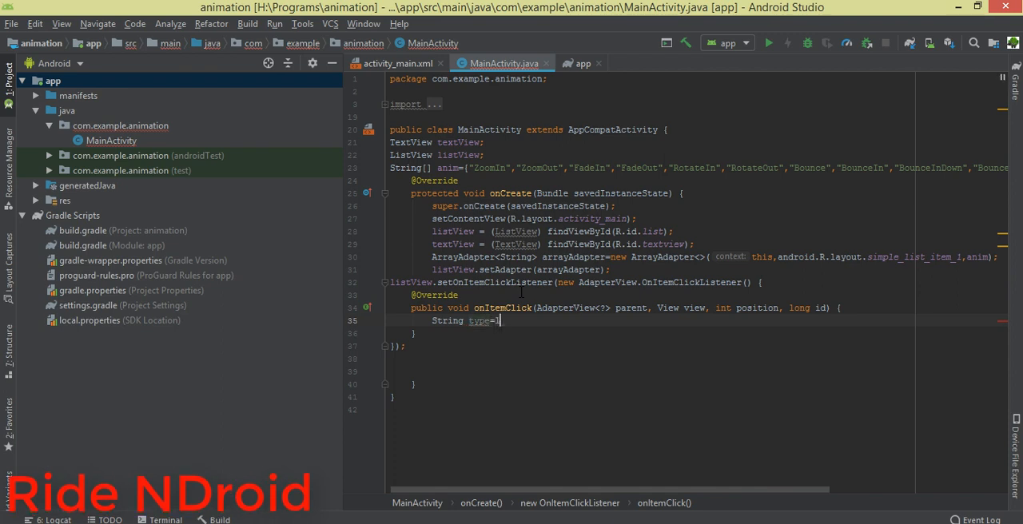
text(listView.)
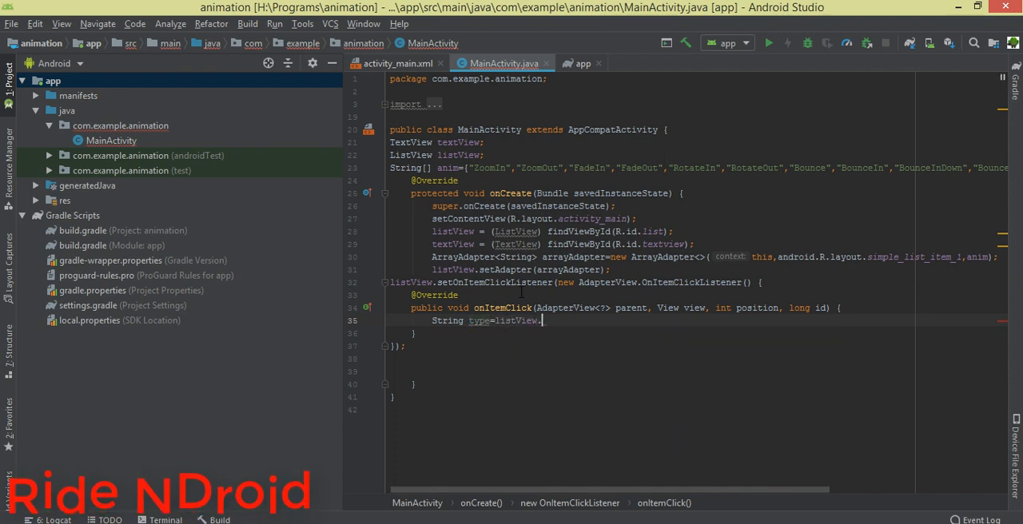
text(.)
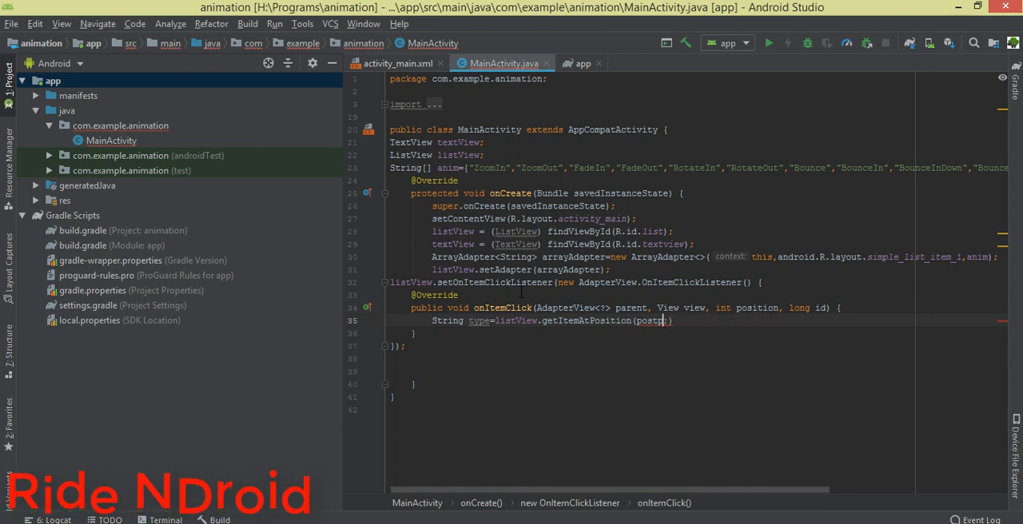
key(Backspace)
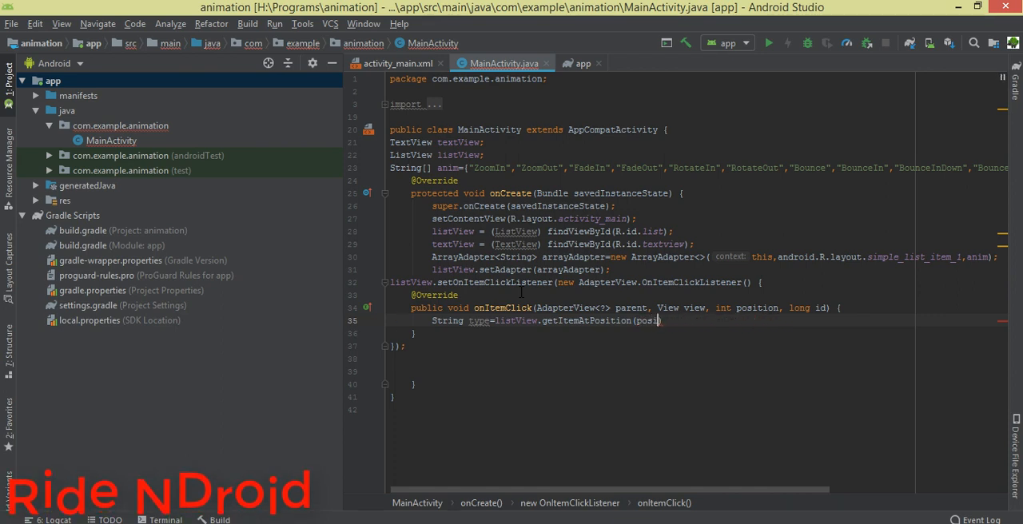
text().toString();)
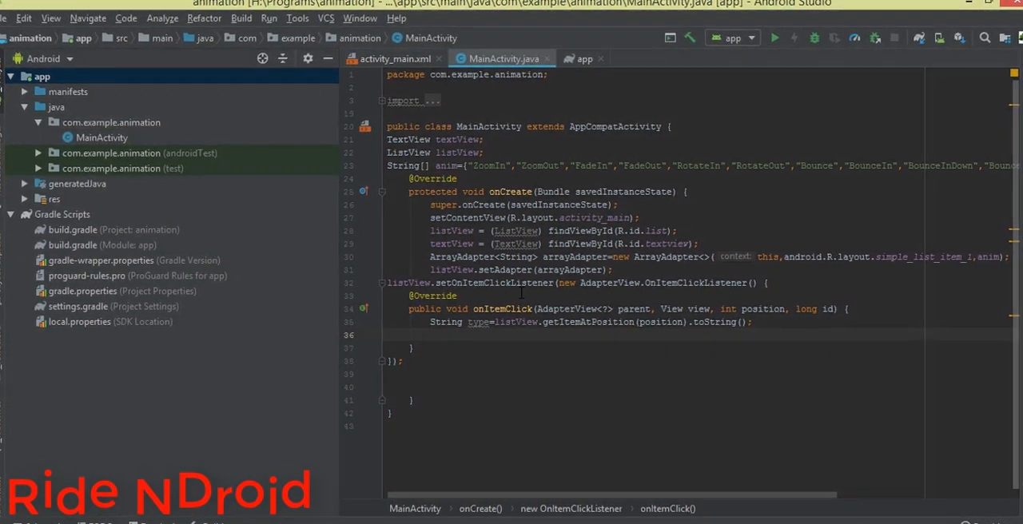
Step: Add an if(type.equals("ZoomIn")) block
text(if())
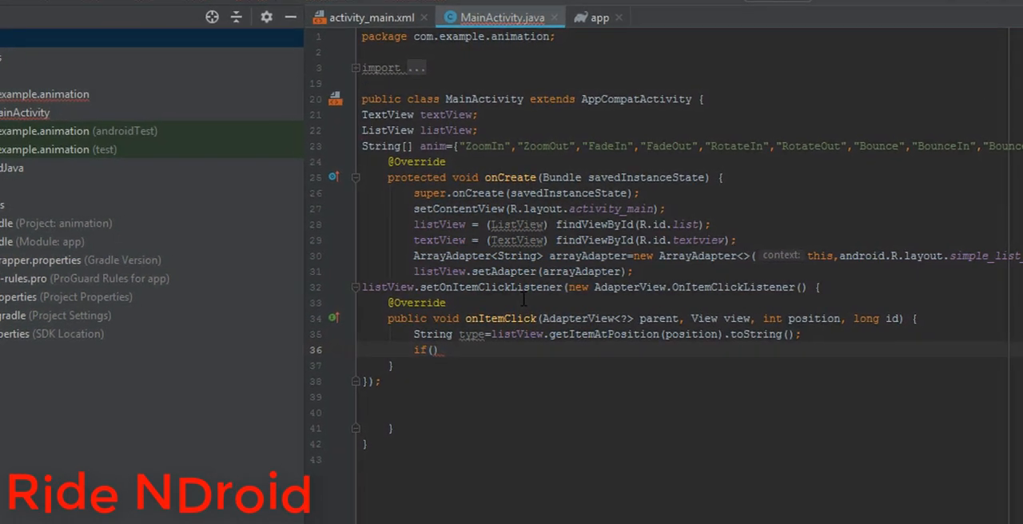
text(type.equals(")
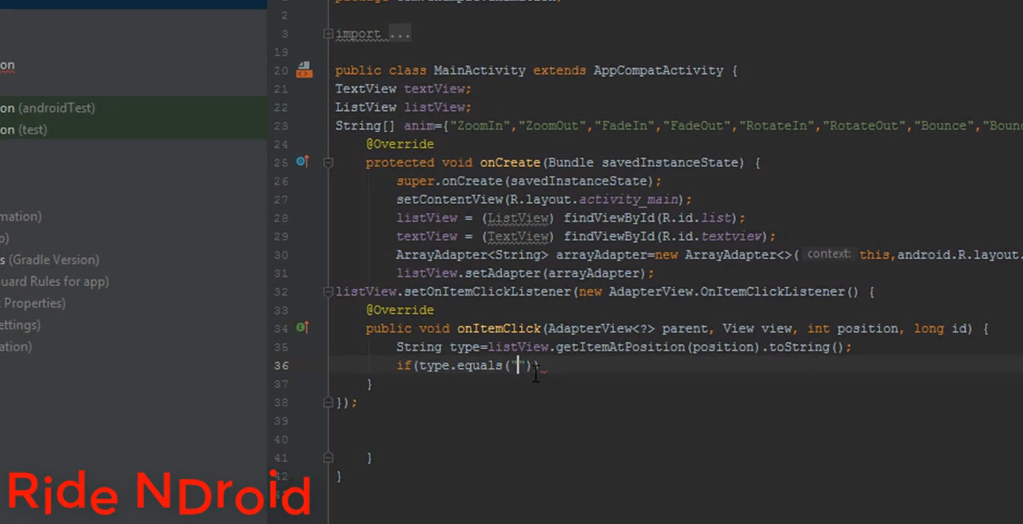
text(ZoomIn)
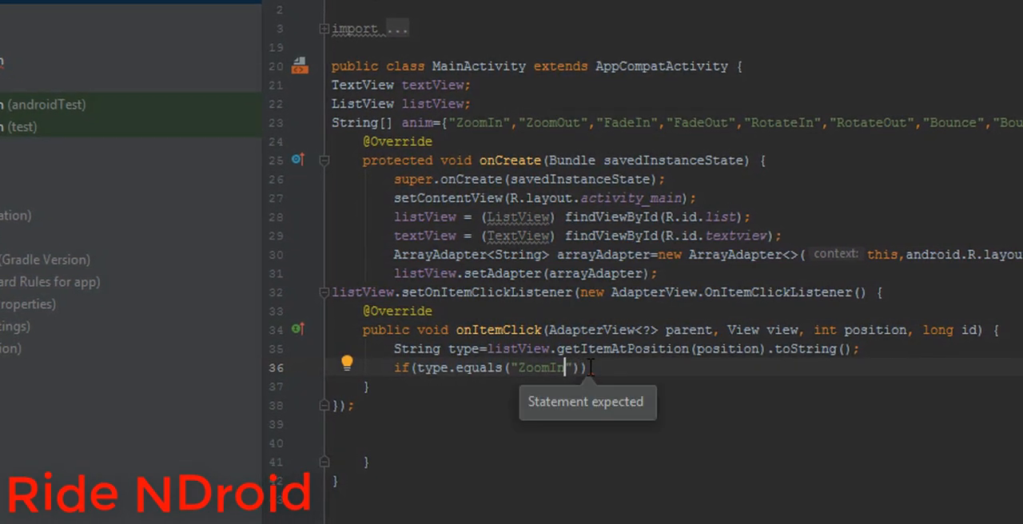
text({)
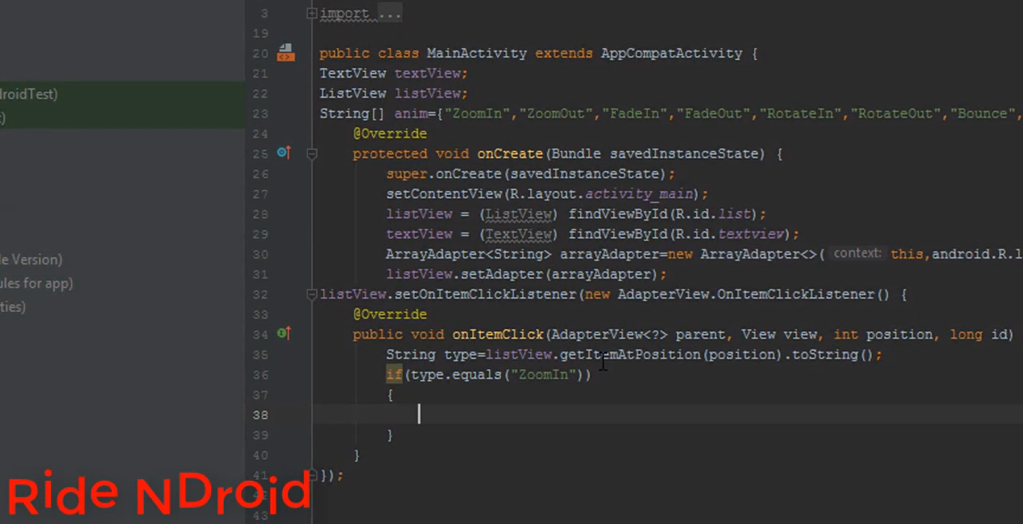
Step: Inside it call YoYo.with(Techniques.ZoomIn).duration(600).repeat(1).playOn the text view
text(y)
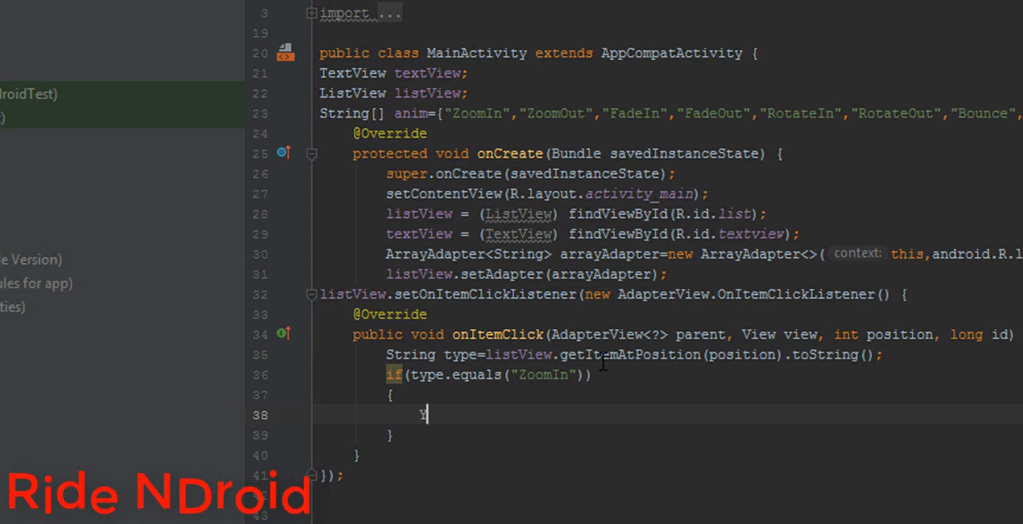
text(oYo)
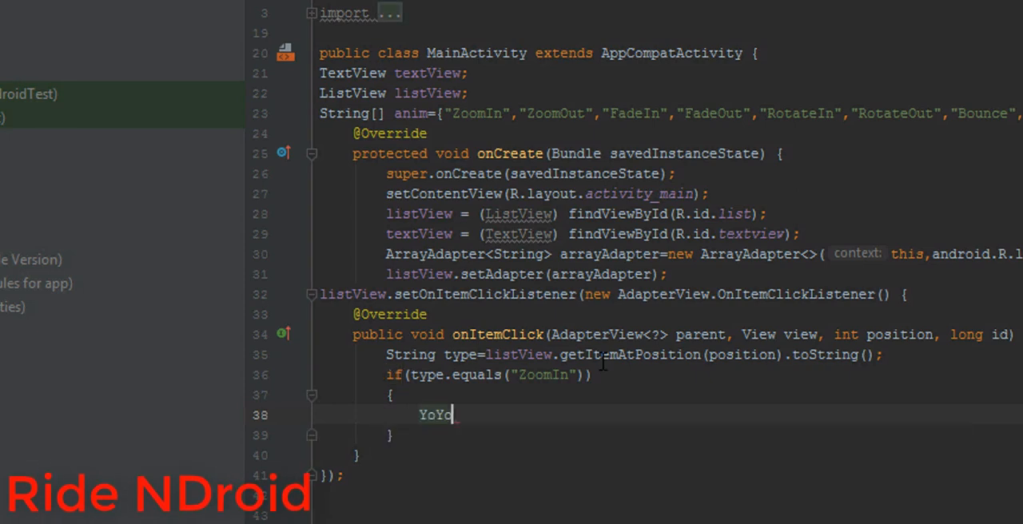
text(.with())
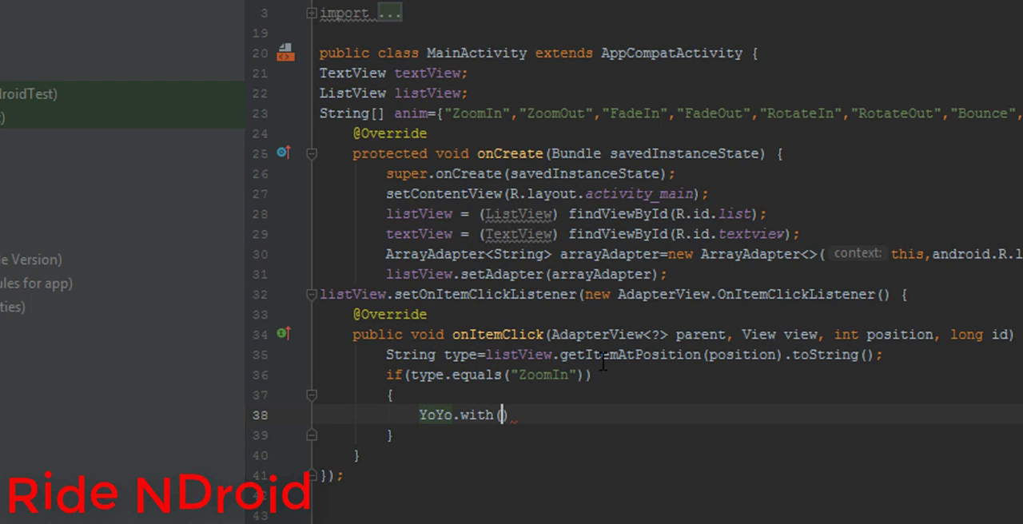
text(Techniques.)
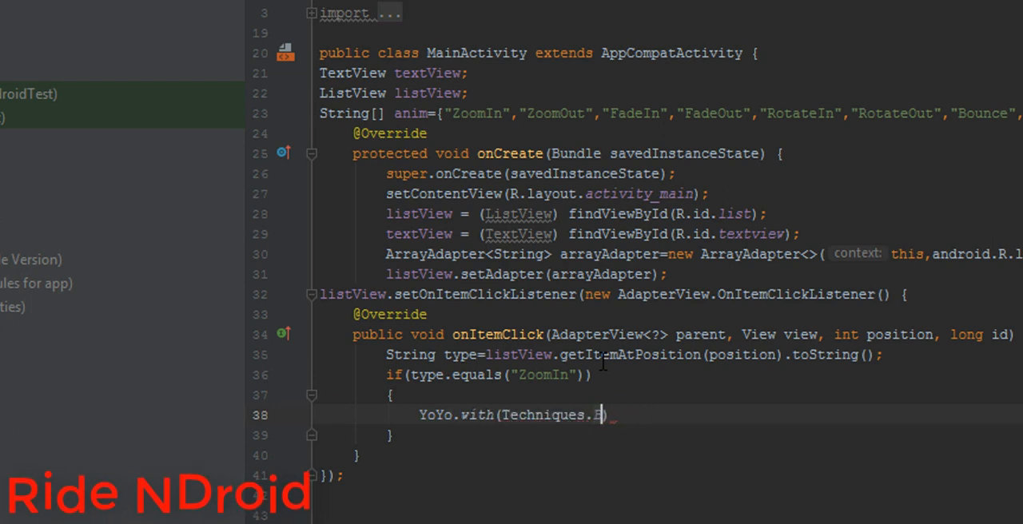
text(ZoomIn)
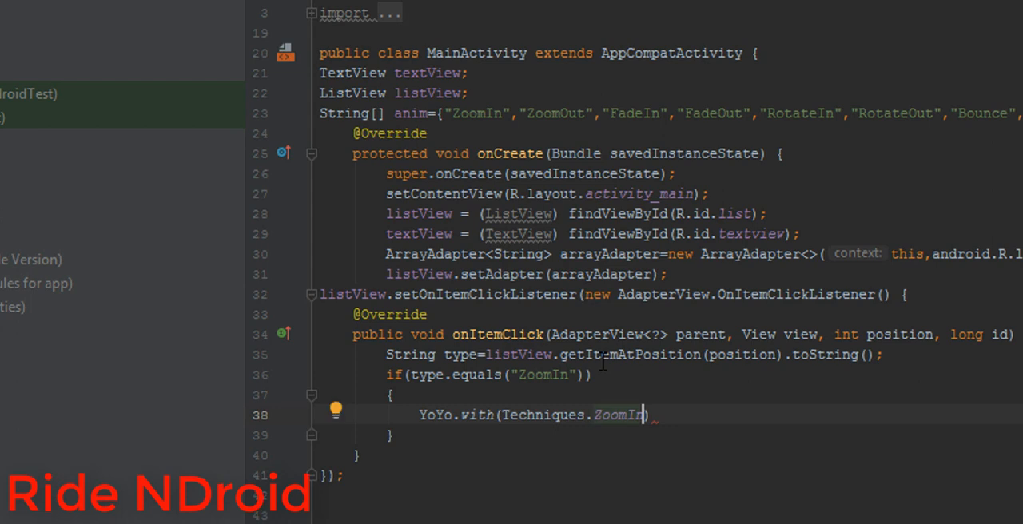
text(.)
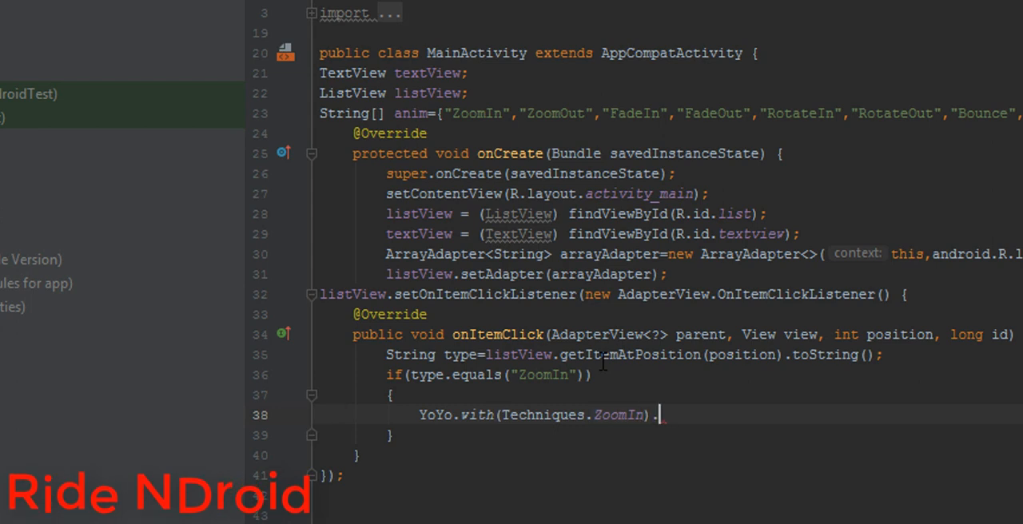
text(duration())
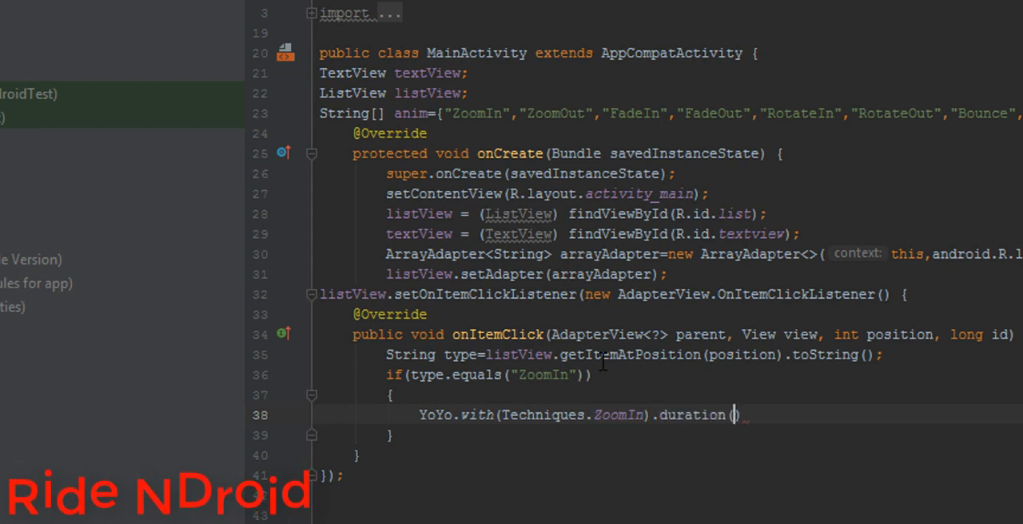
text(600)
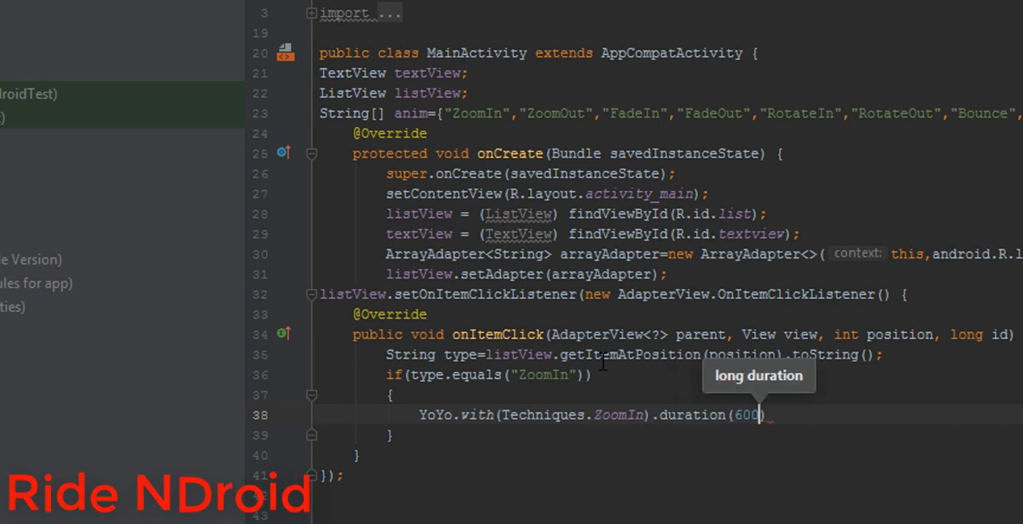
text(.repeat(1)
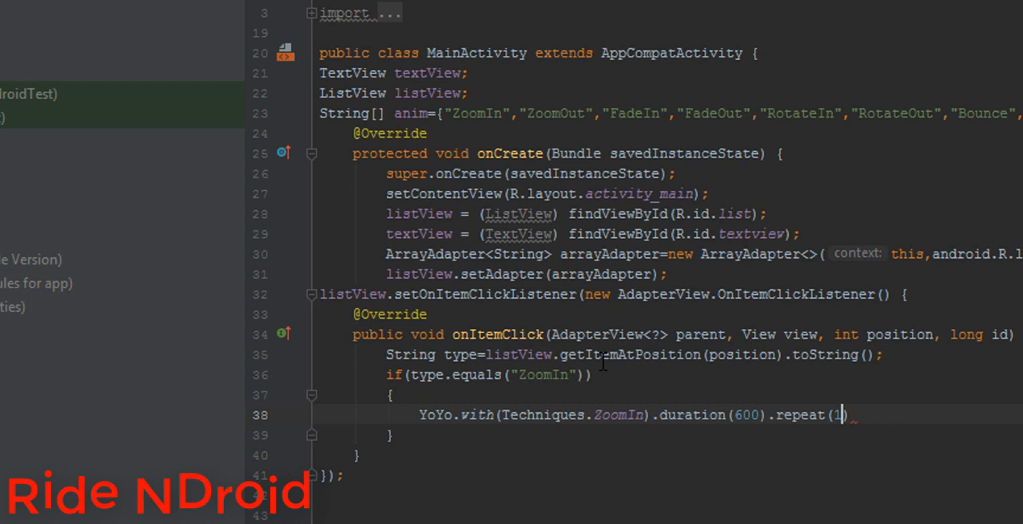
text(.playOn()
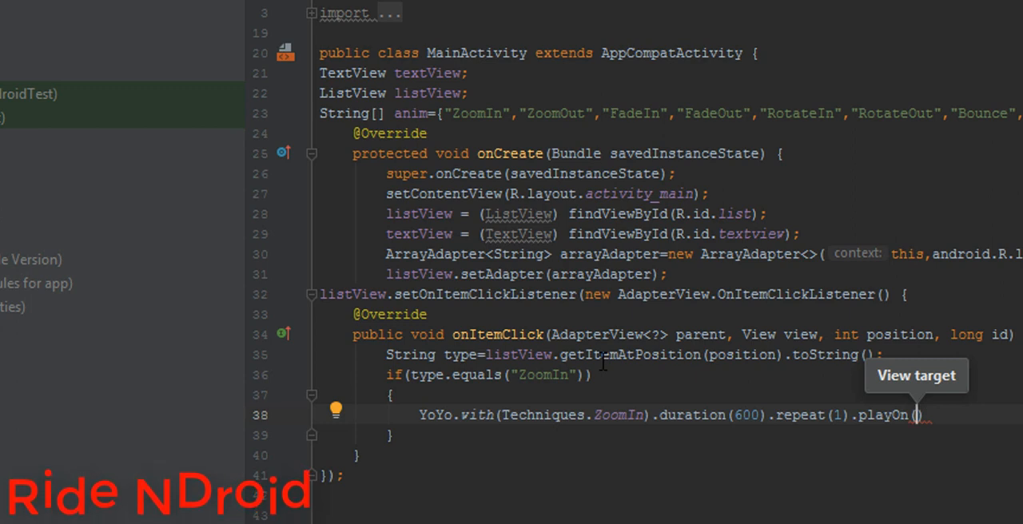
text(textView)
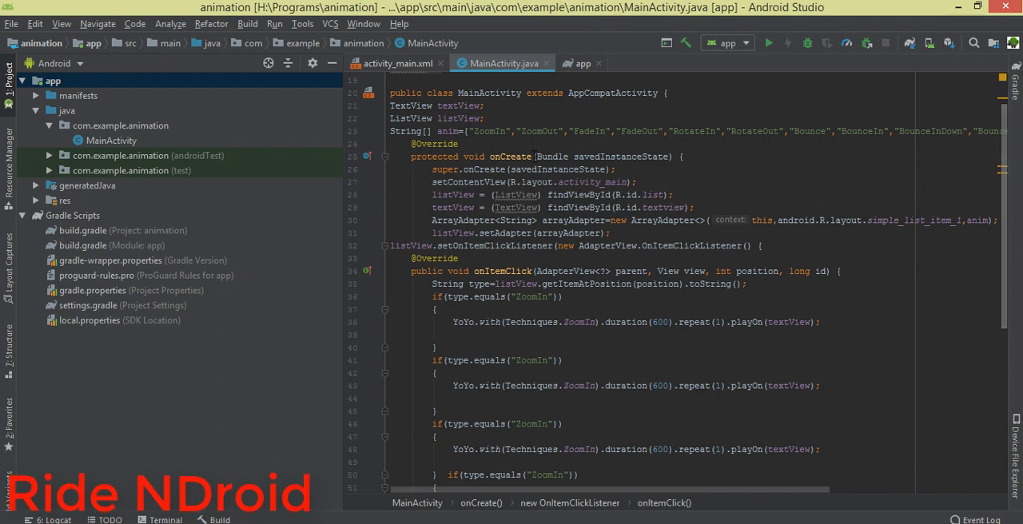
Step: Rename copied if-blocks to ZoomOut and FadeOut cases with matching Techniques
double_click(540, 131)
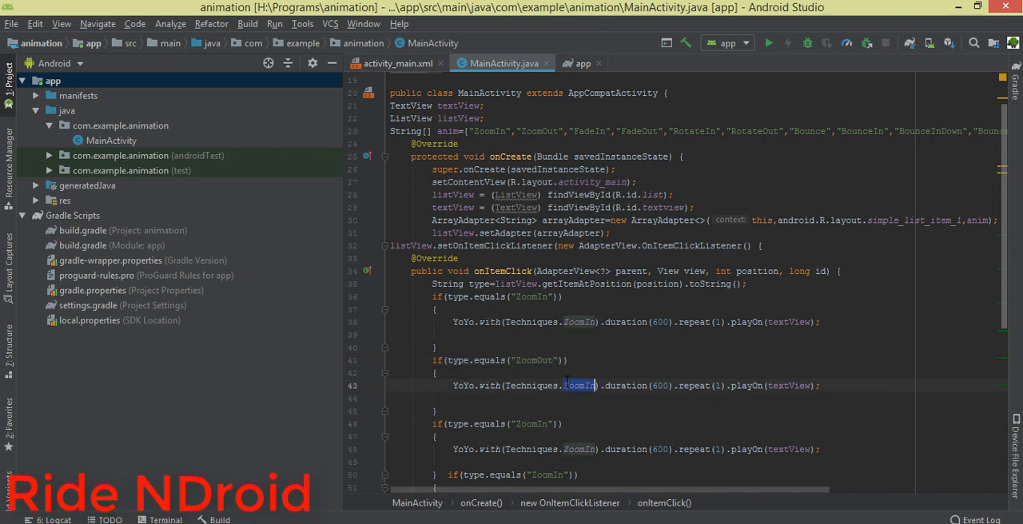
text(ZoomOut)
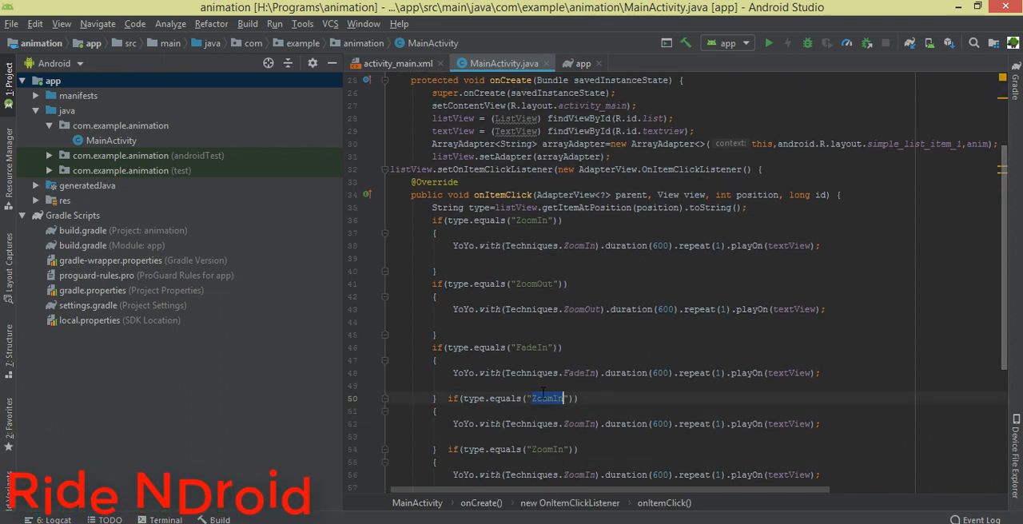
text(FadeOut)
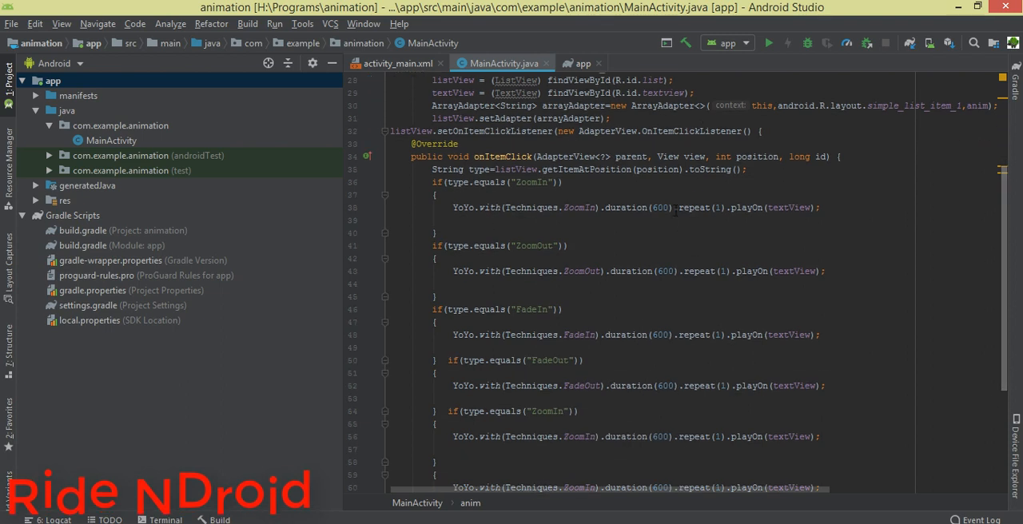
Step: Adapt further copies into RotateIn and RotateOut cases playing those YoYo animations
double_click(547, 411)
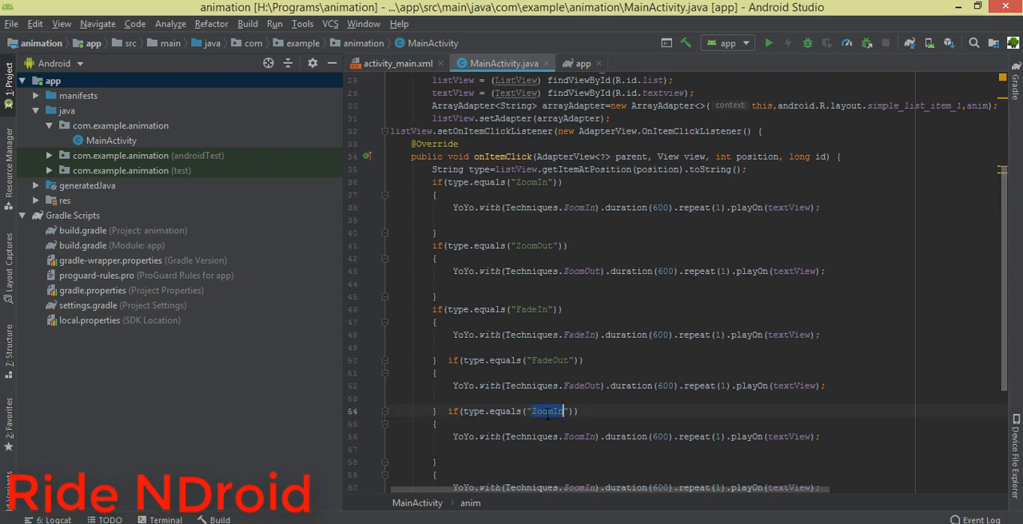
text(RotateIn)
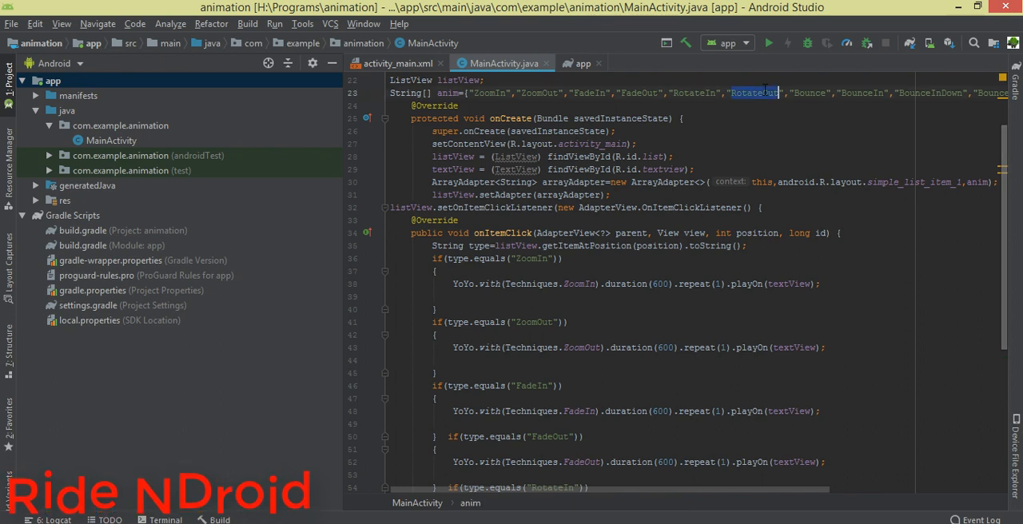
scroll(down, 3)
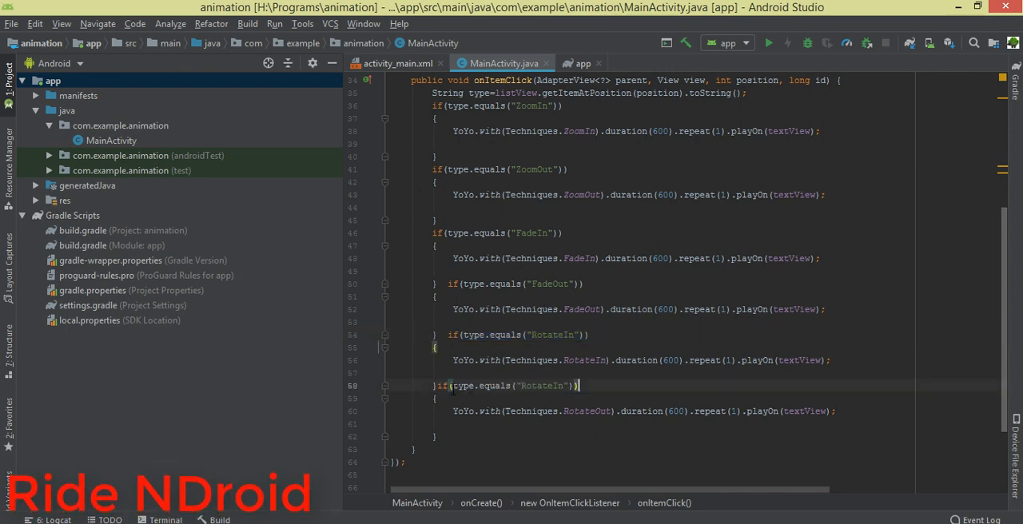
double_click(588, 412)
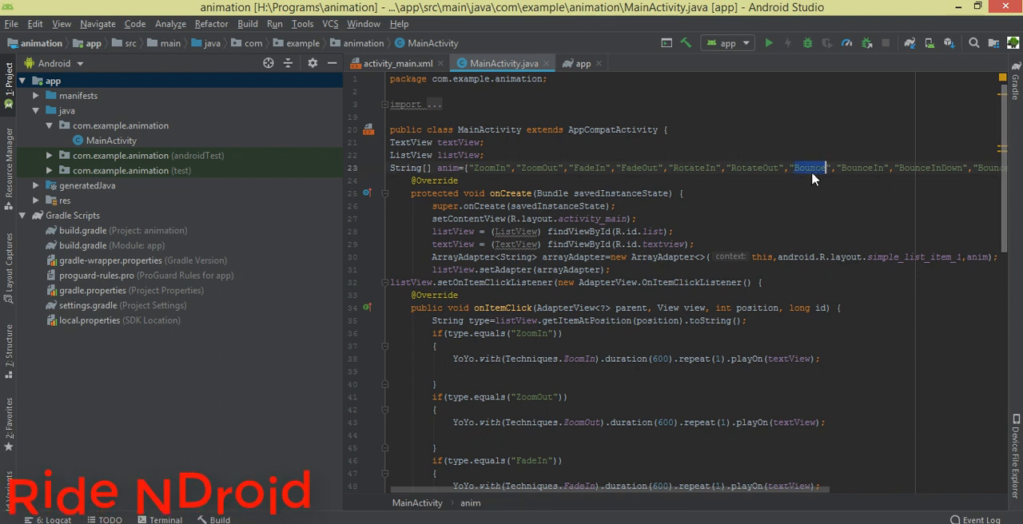
Step: Adapt duplicated blocks into Bounce and BounceIn cases, picking the matching Techniques from completion
scroll(down, 3)
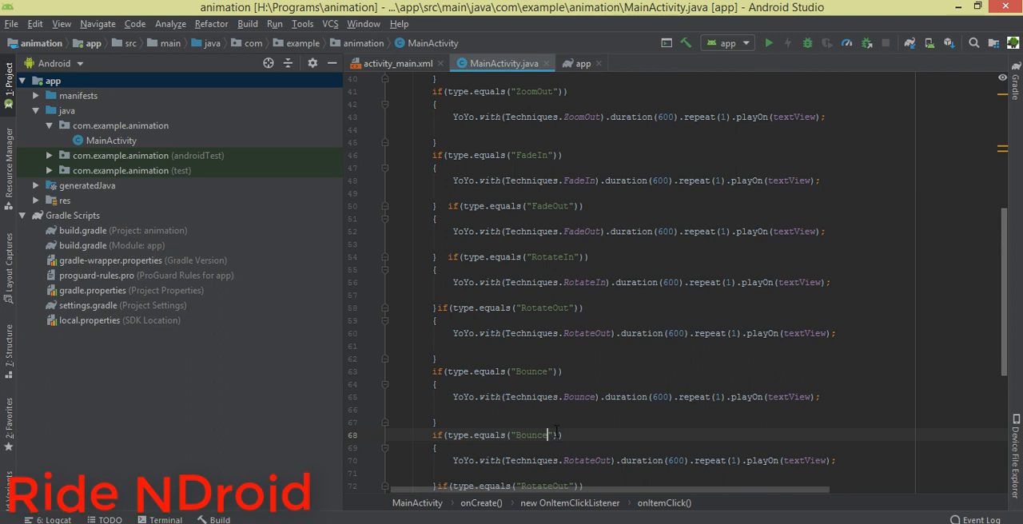
text(In)
click(642, 460)
text(BounceIn)
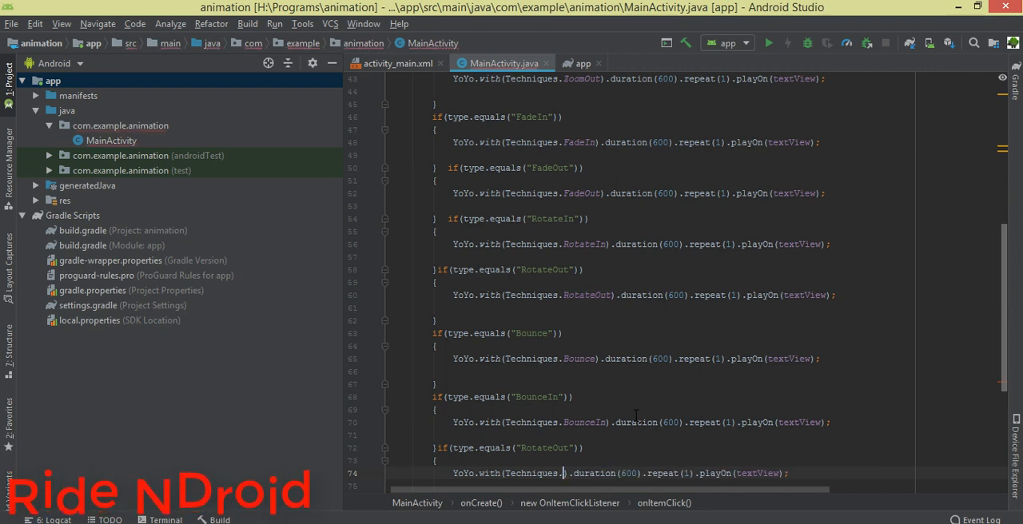
text(.)
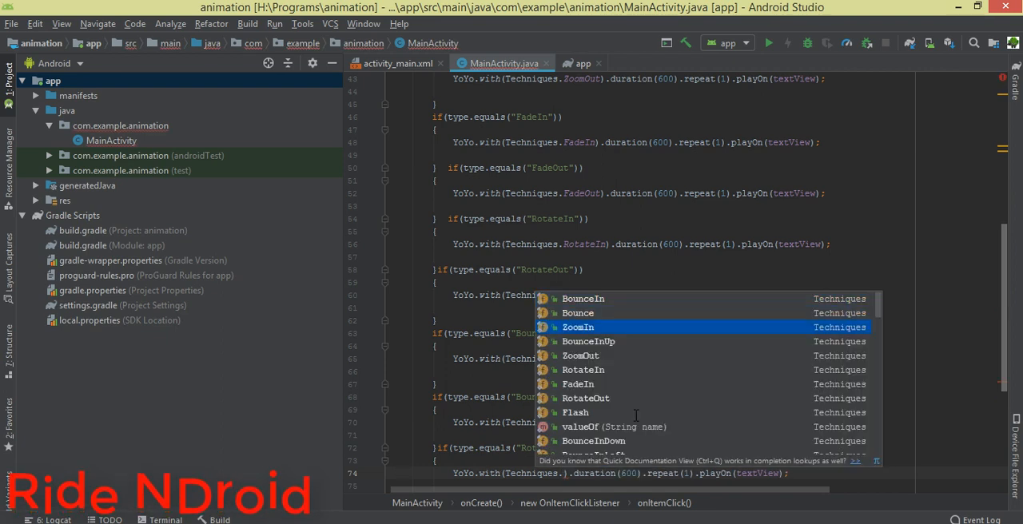
key(Down)
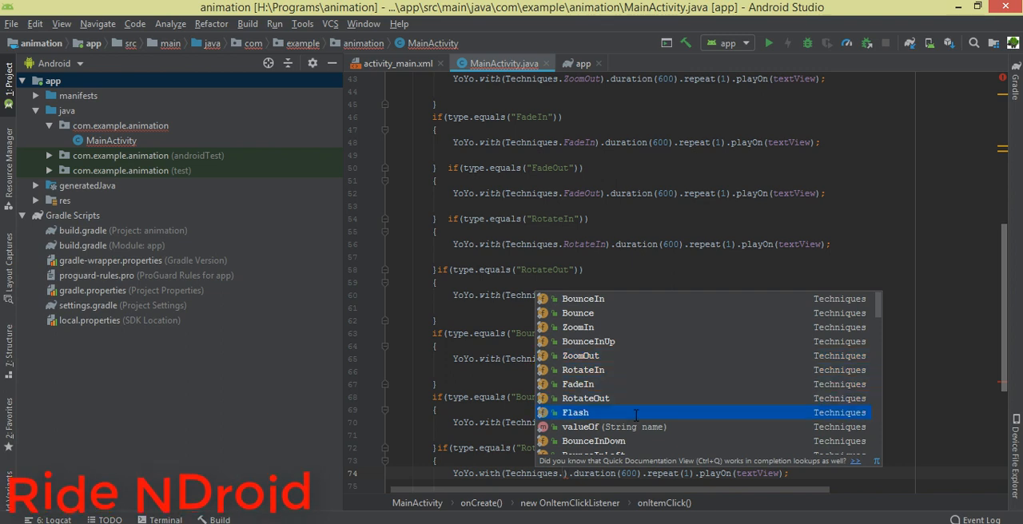
scroll(down, 3)
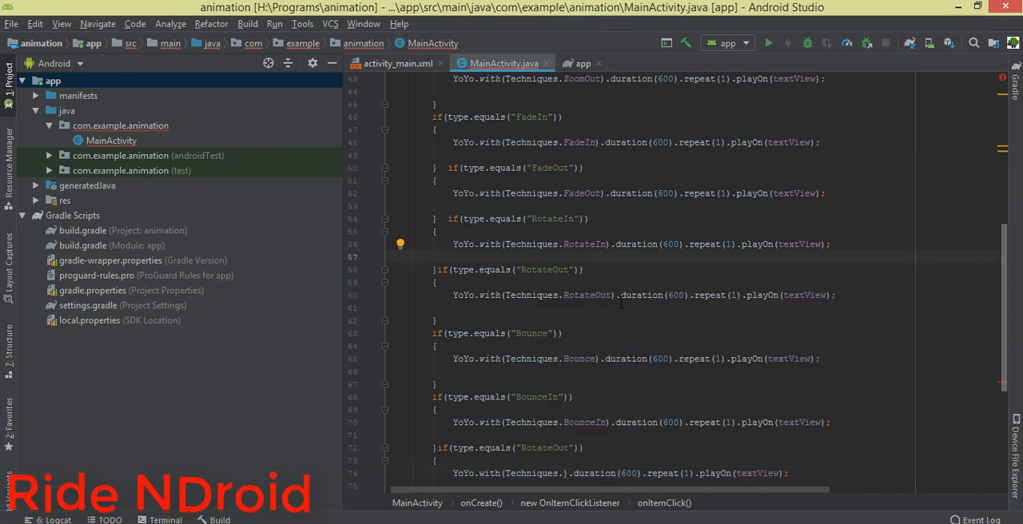
double_click(550, 448)
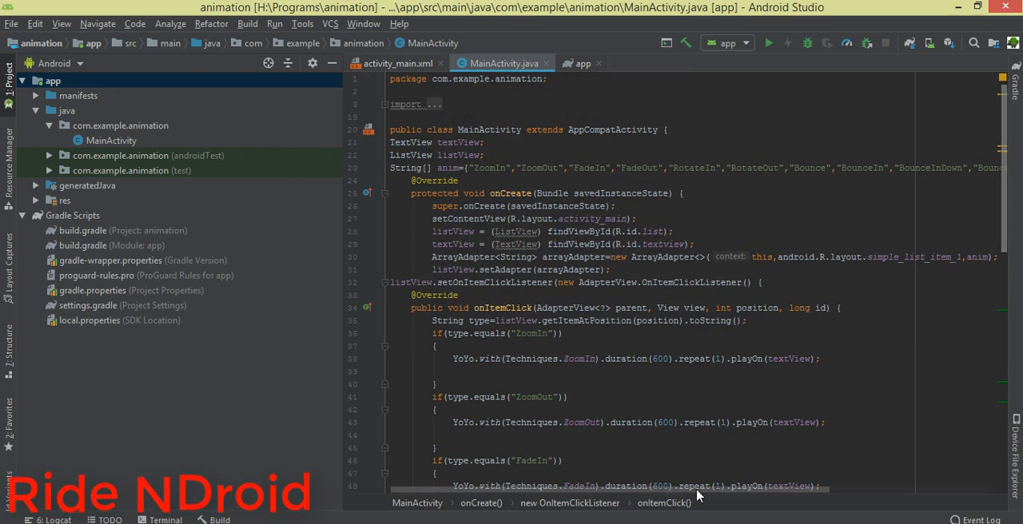
Step: Copy BounceInDown from the anim array into a duplicated block and select the BounceInLeft block to duplicate
scroll(right, 3)
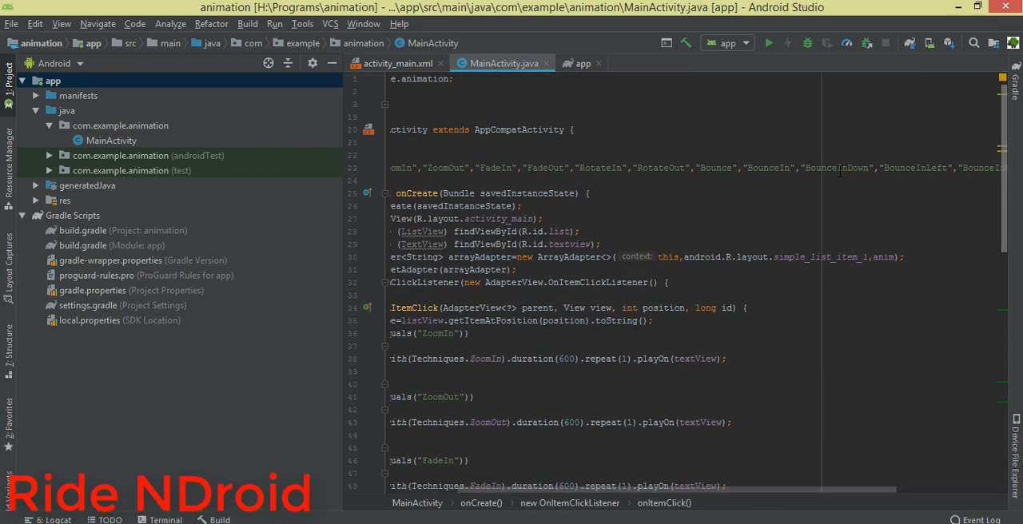
double_click(836, 168)
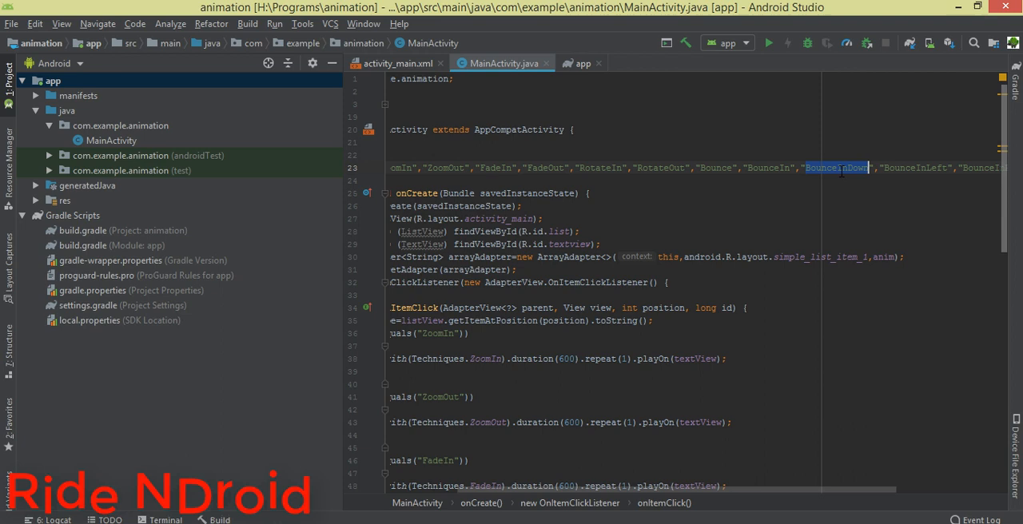
scroll(down, 3)
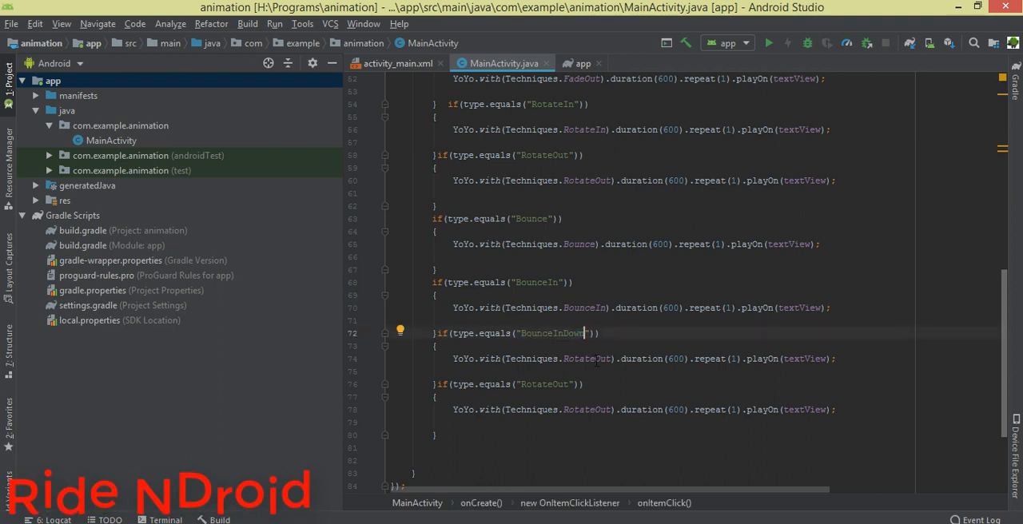
text(BounceInDown","BounceInLeft","BounceInRig)
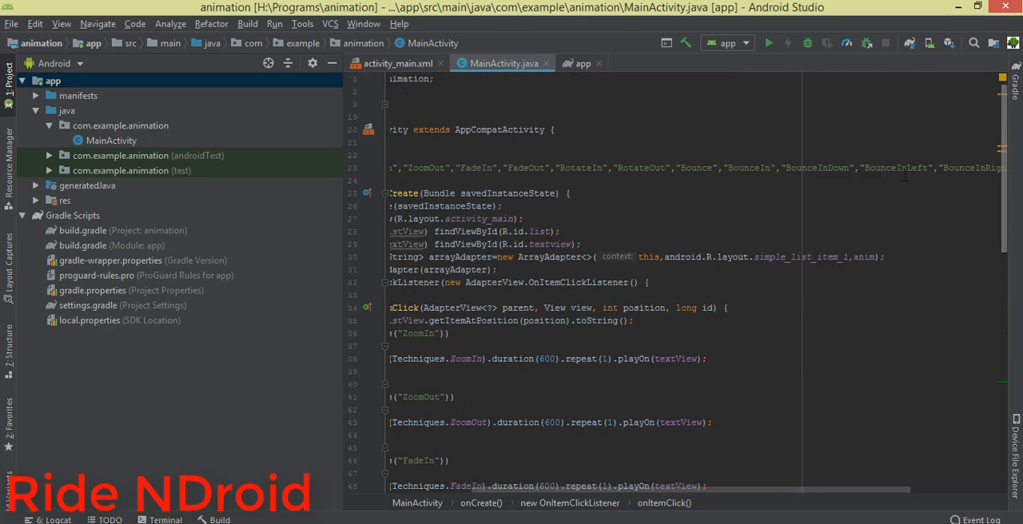
scroll(down, 3)
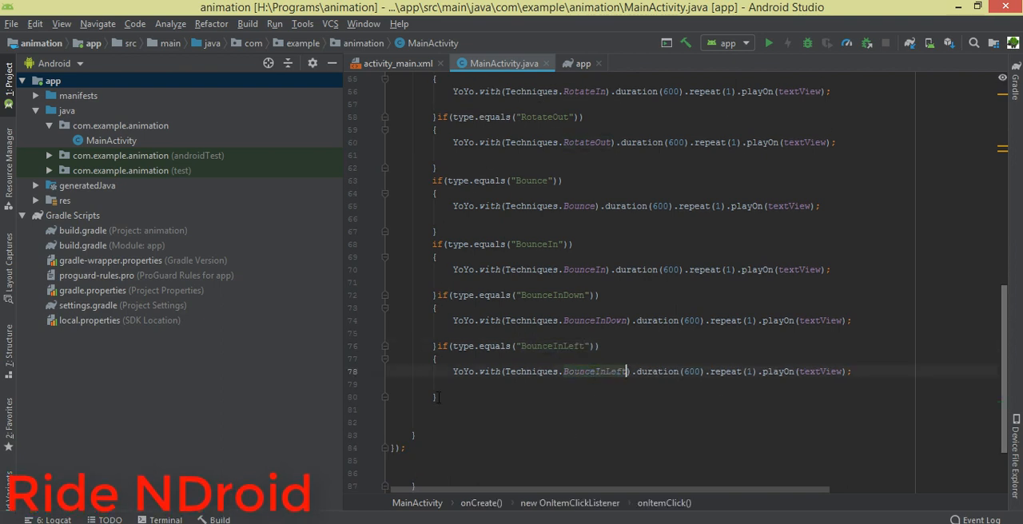
drag(434, 345, 435, 396)
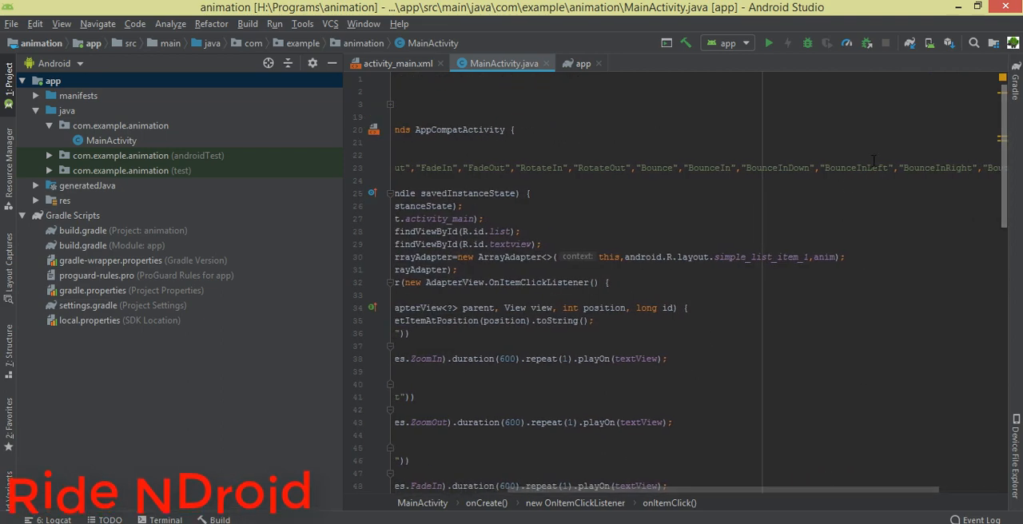
Step: Add BounceInLeft, BounceInRight and BounceInUp cases and select the leftover duplicate block at the end
scroll(down, 3)
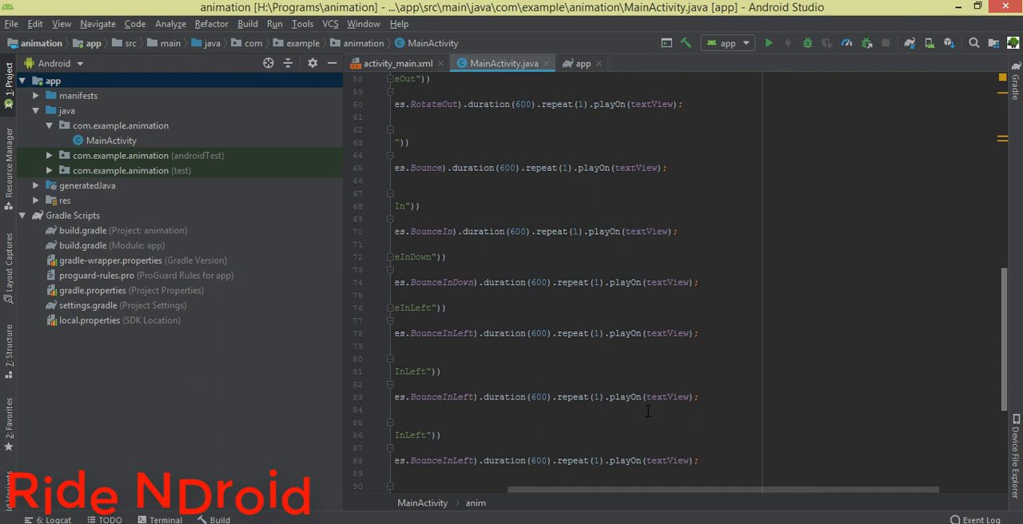
scroll(down, 3)
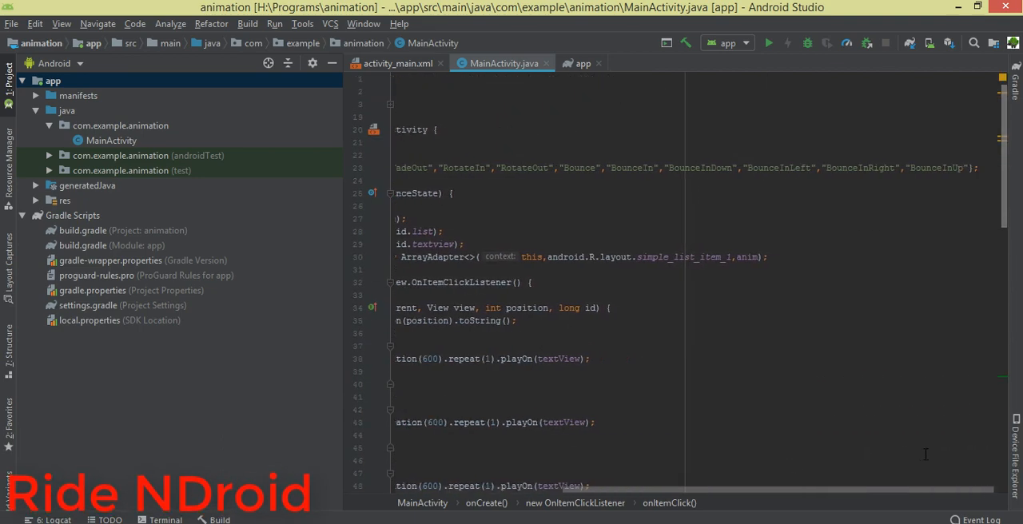
scroll(down, 3)
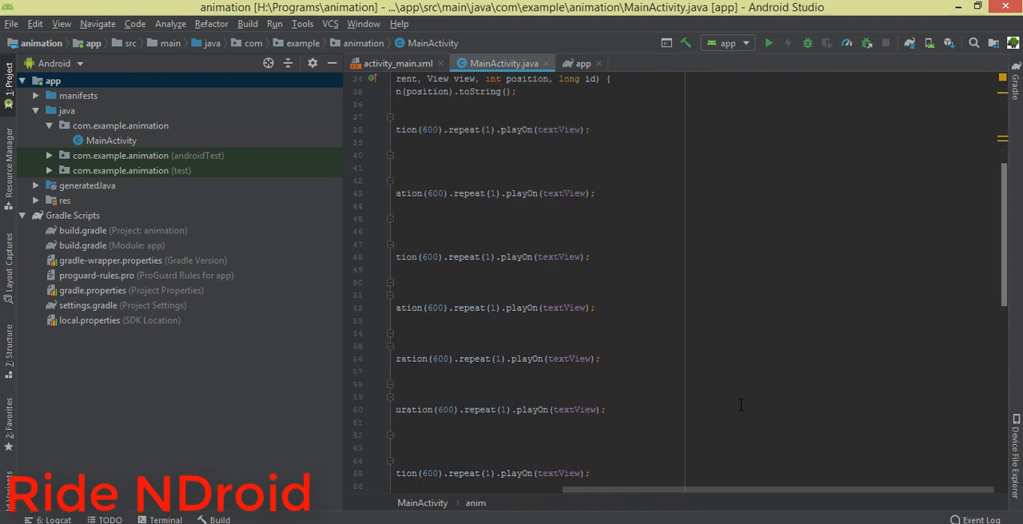
scroll(down, 3)
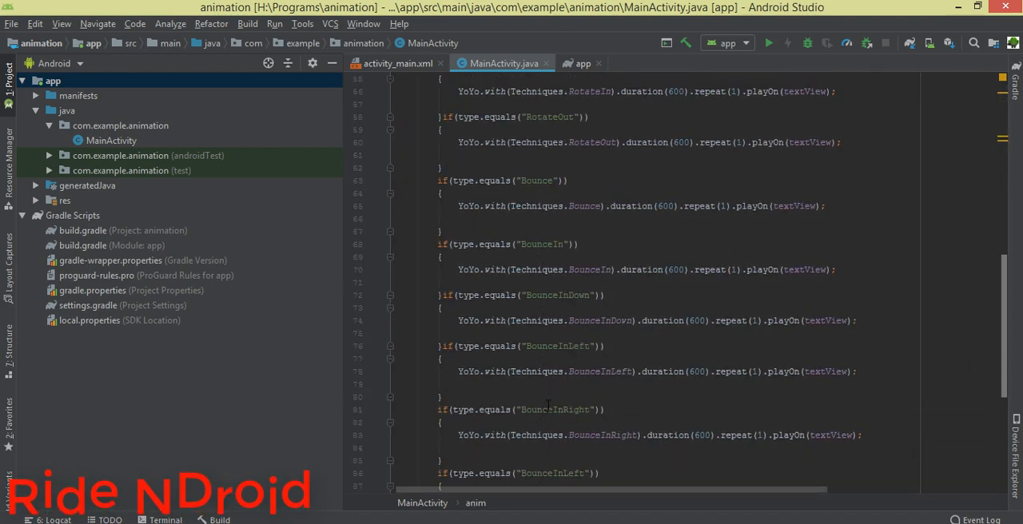
scroll(down, 3)
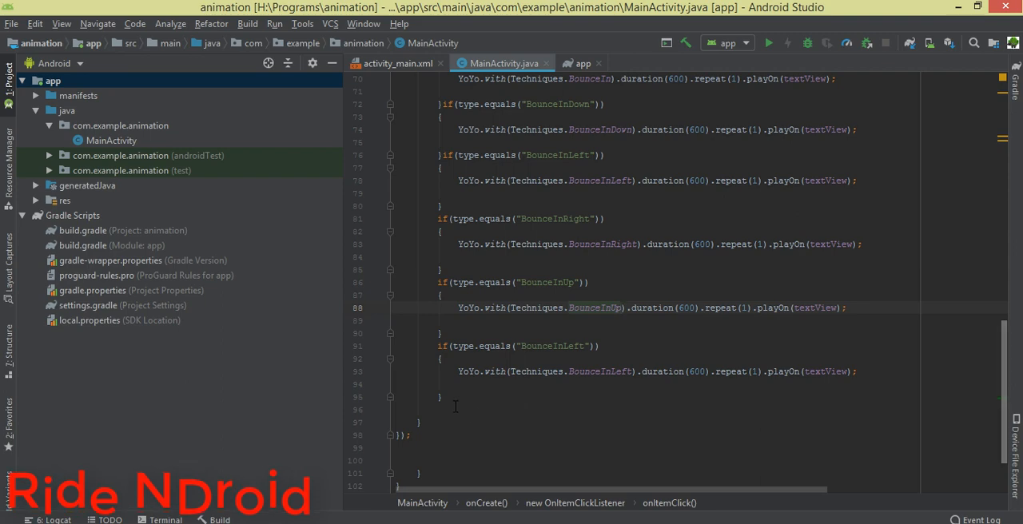
drag(438, 345, 438, 396)
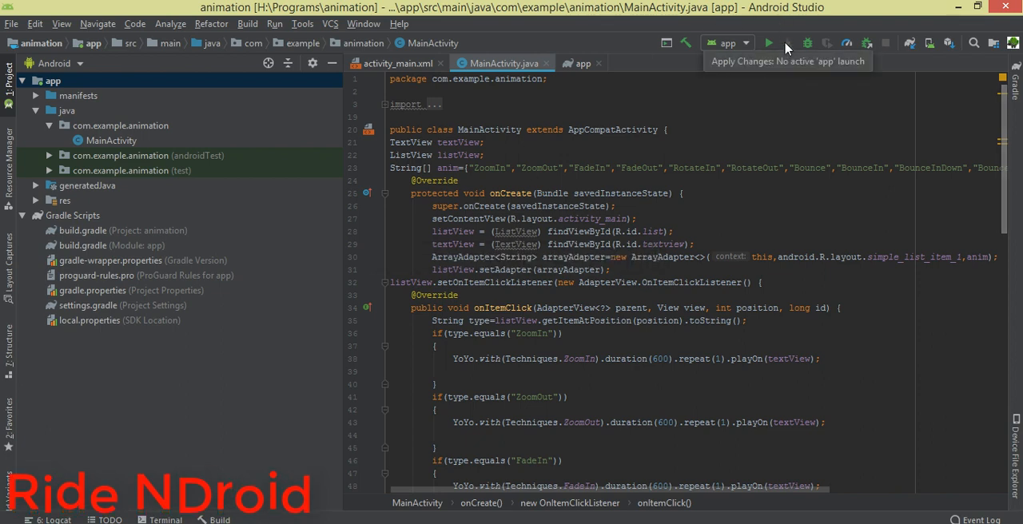
Step: Run the app in the emulator and tap Bounce to animate the Hello World text
click(773, 43)
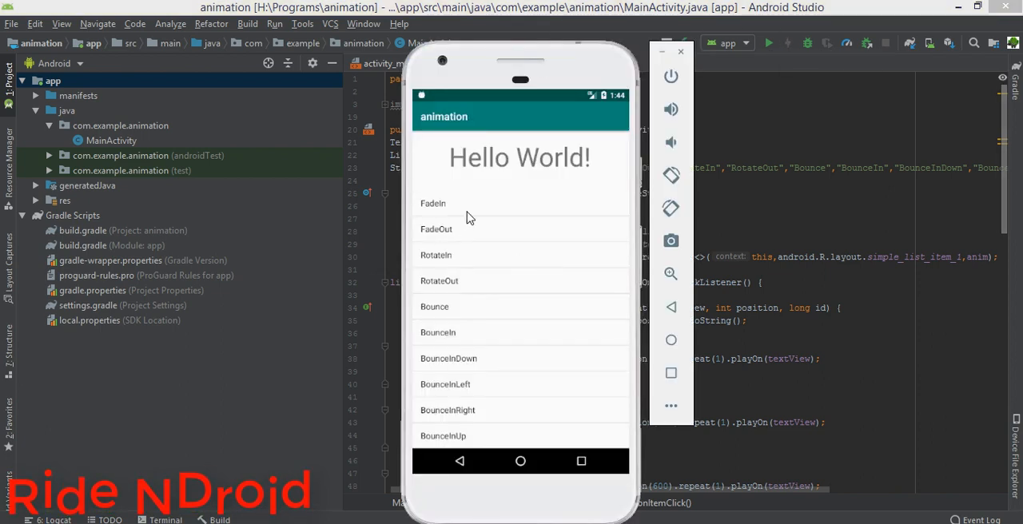
mouse_move(449, 301)
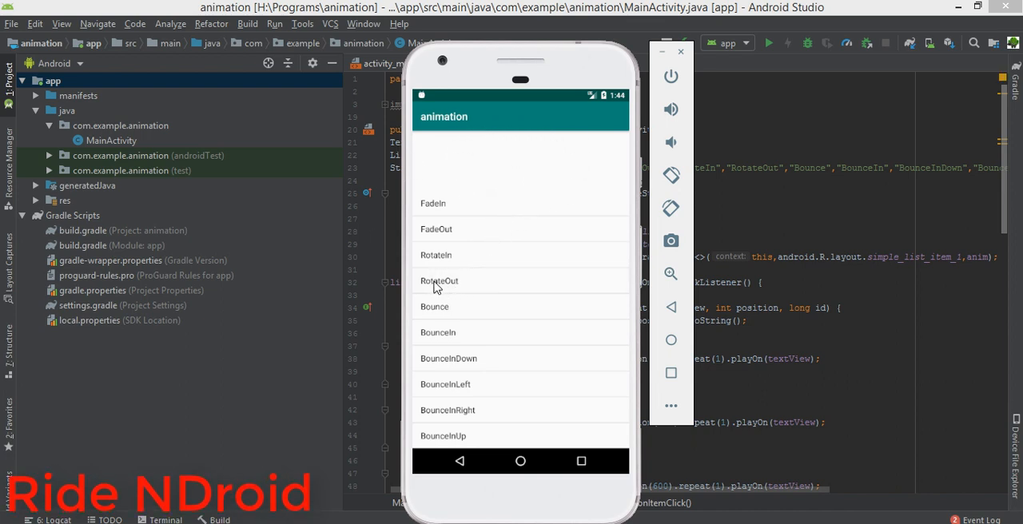
mouse_move(441, 310)
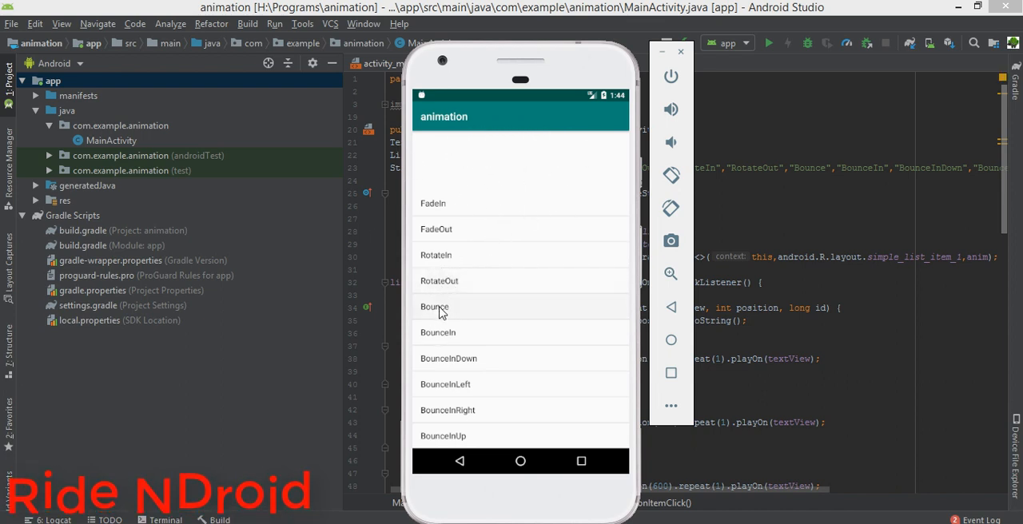
click(435, 307)
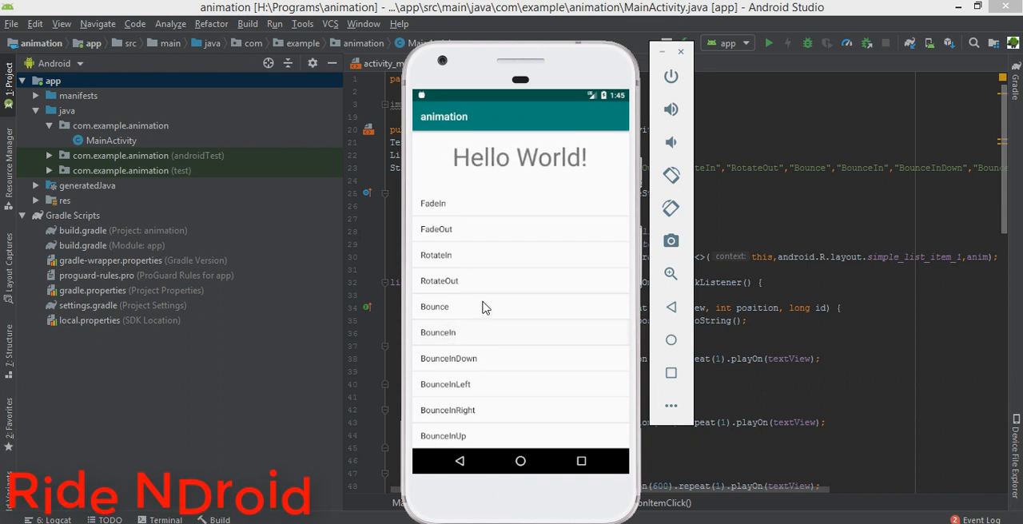